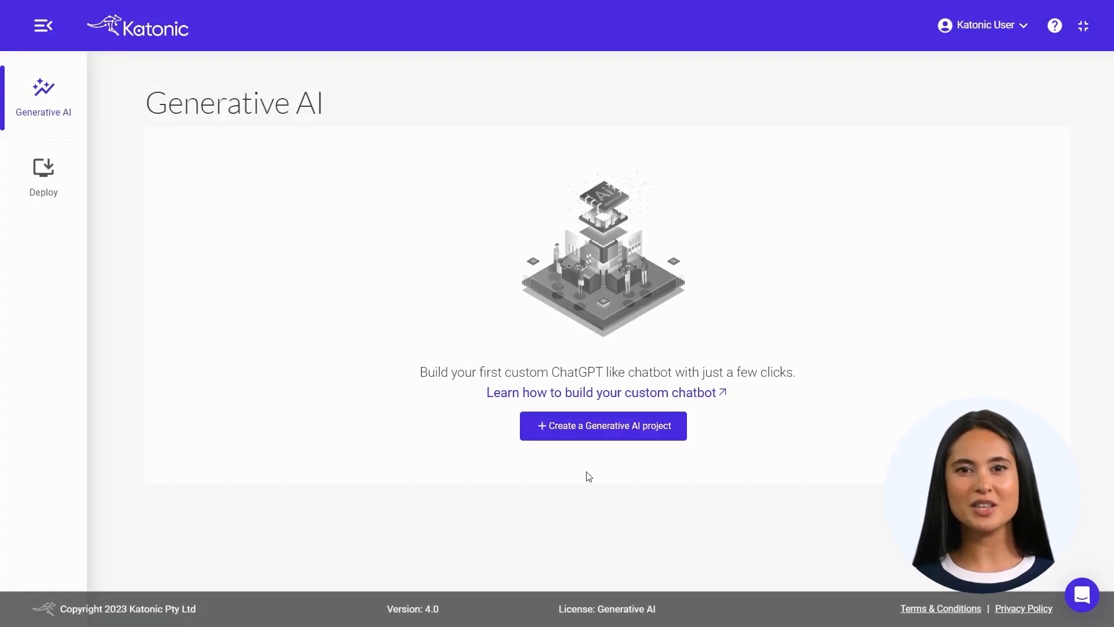
{"action": "mouse_move", "coordinate": [604, 443]}
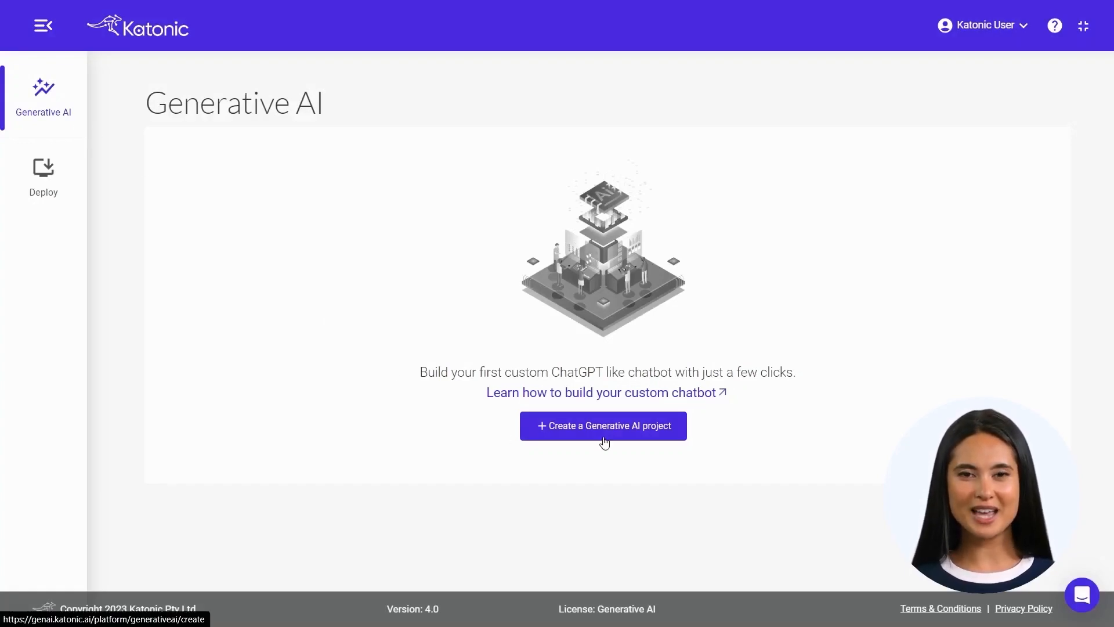
Step: Begin a generative AI project named 'test chatbot', keeping the Chat project type
{"action": "left_click", "coordinate": [602, 425]}
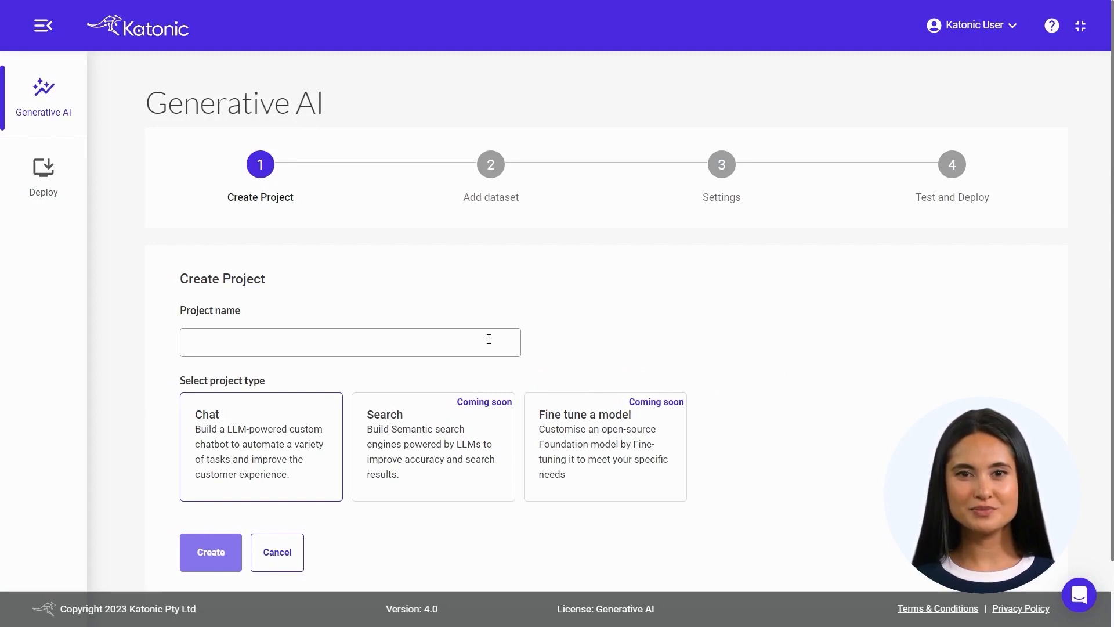
{"action": "type", "text": "test cha"}
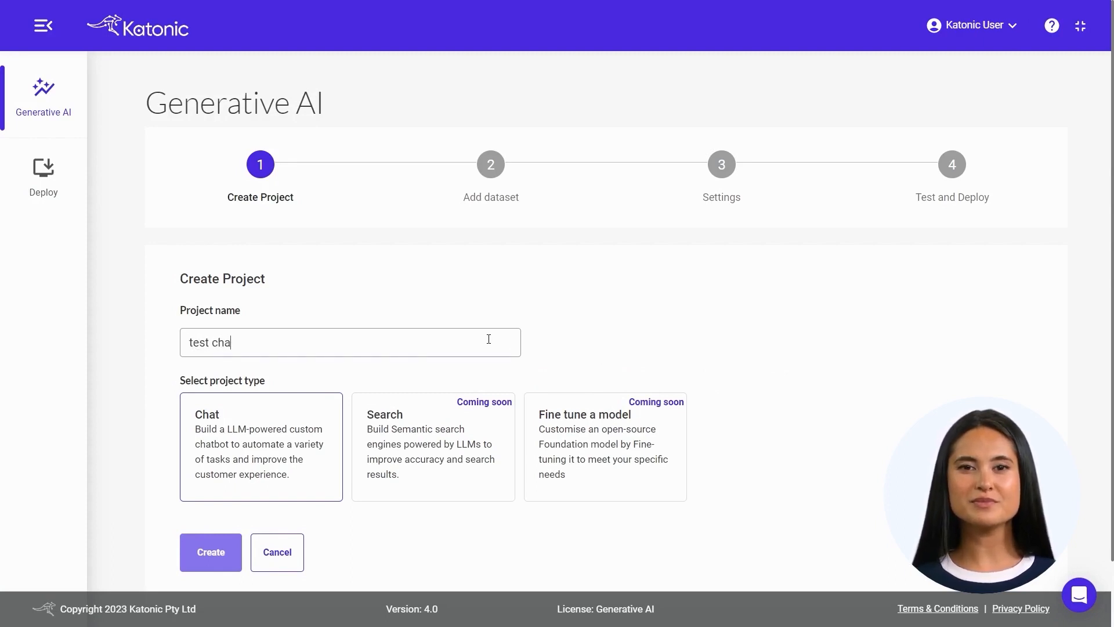
{"action": "type", "text": "tbot"}
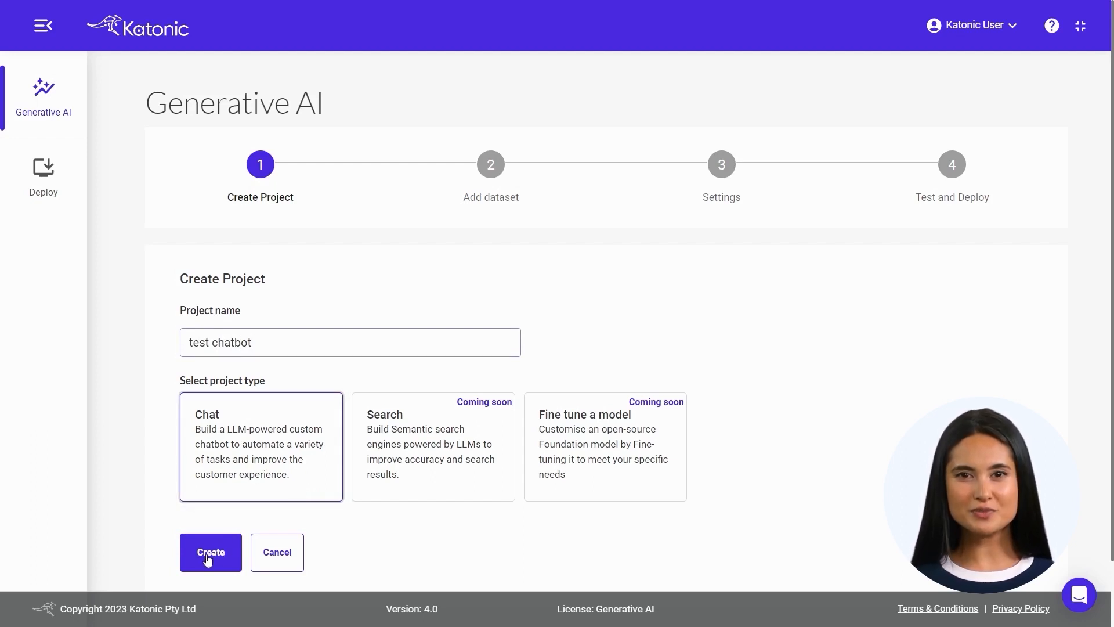
Step: Create the project and add the Wikipedia Generative_artificial_intelligence page as a website source
{"action": "left_click", "coordinate": [210, 552]}
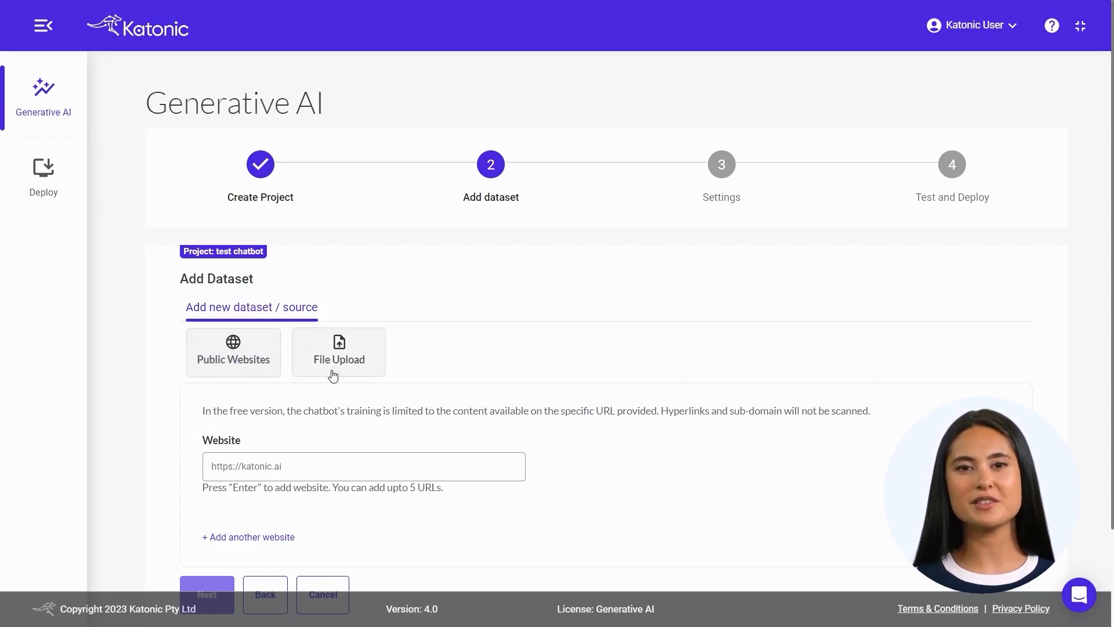
{"action": "scroll", "scroll_direction": "down", "scroll_amount": 3}
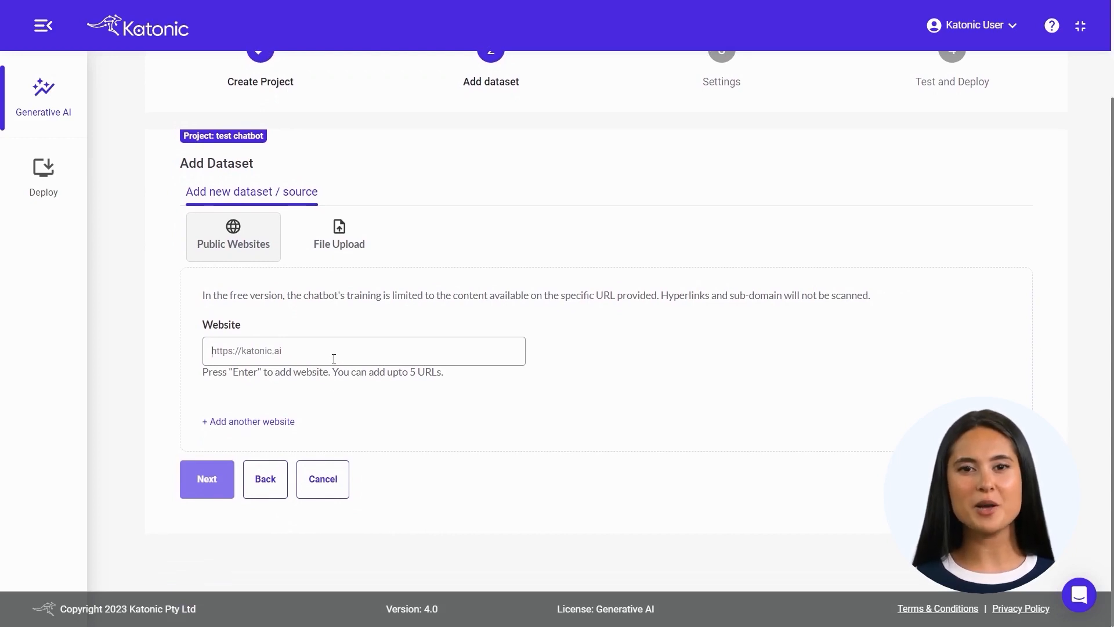
{"action": "type", "text": "https://en.wikipedia.org/wiki/Generative_artificial_intelligence"}
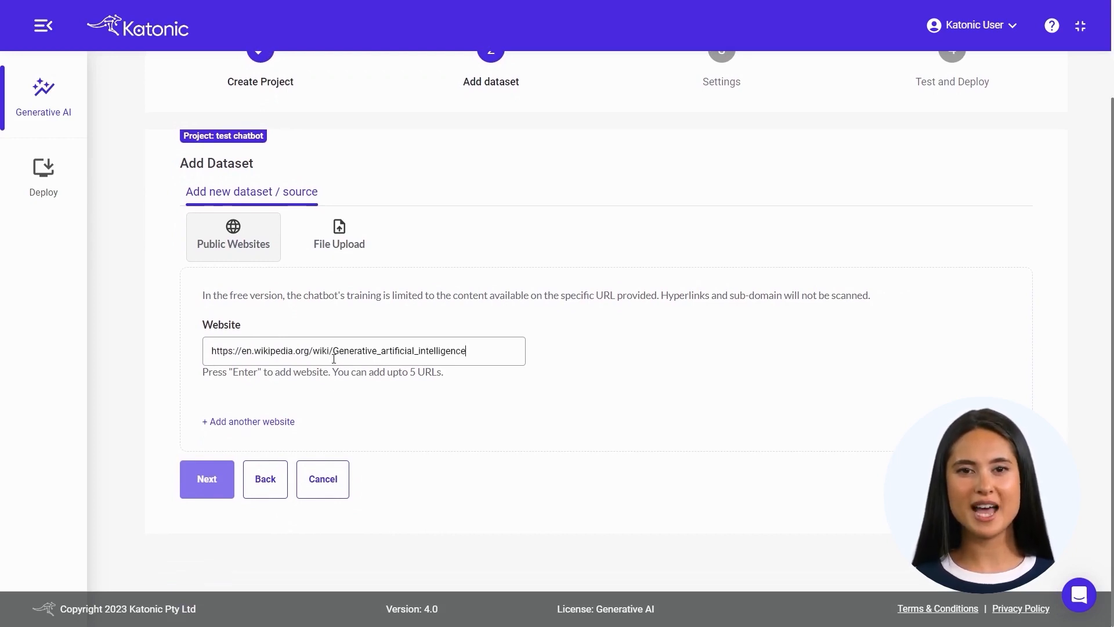
{"action": "key", "text": "Enter"}
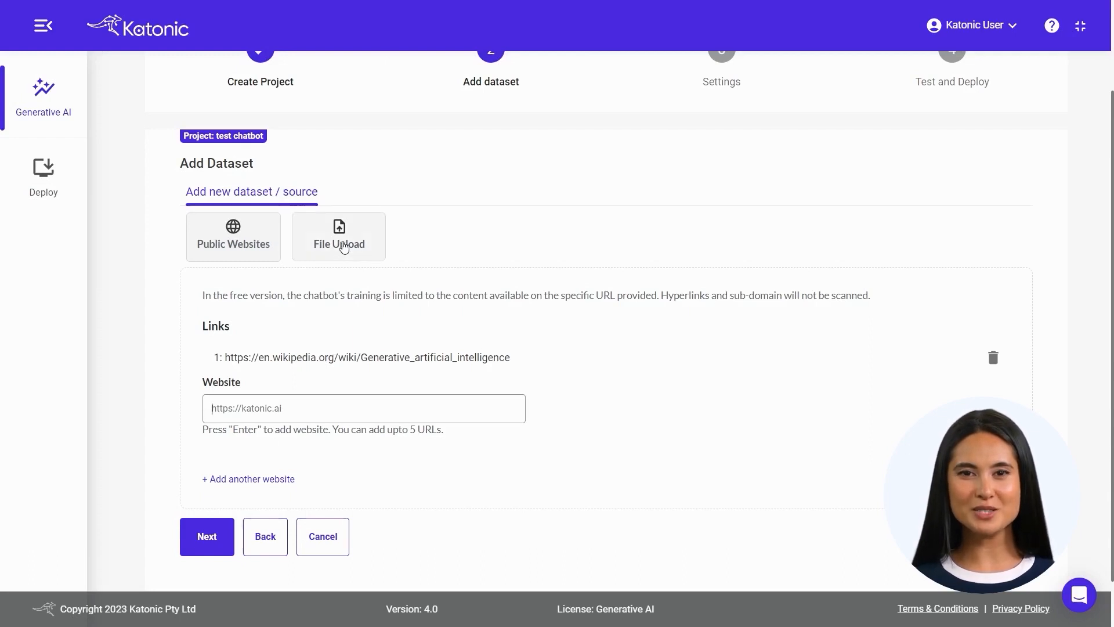
Step: Upload and submit 'Katonic - Generative AI.pdf' as a dataset file
{"action": "left_click", "coordinate": [339, 237]}
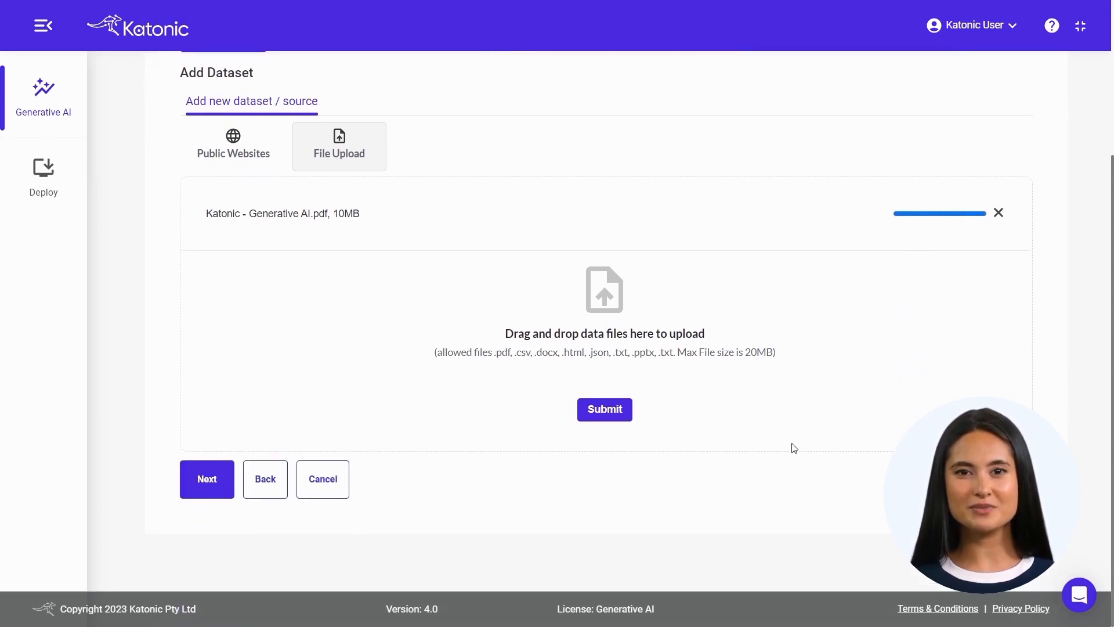
{"action": "left_click", "coordinate": [604, 408]}
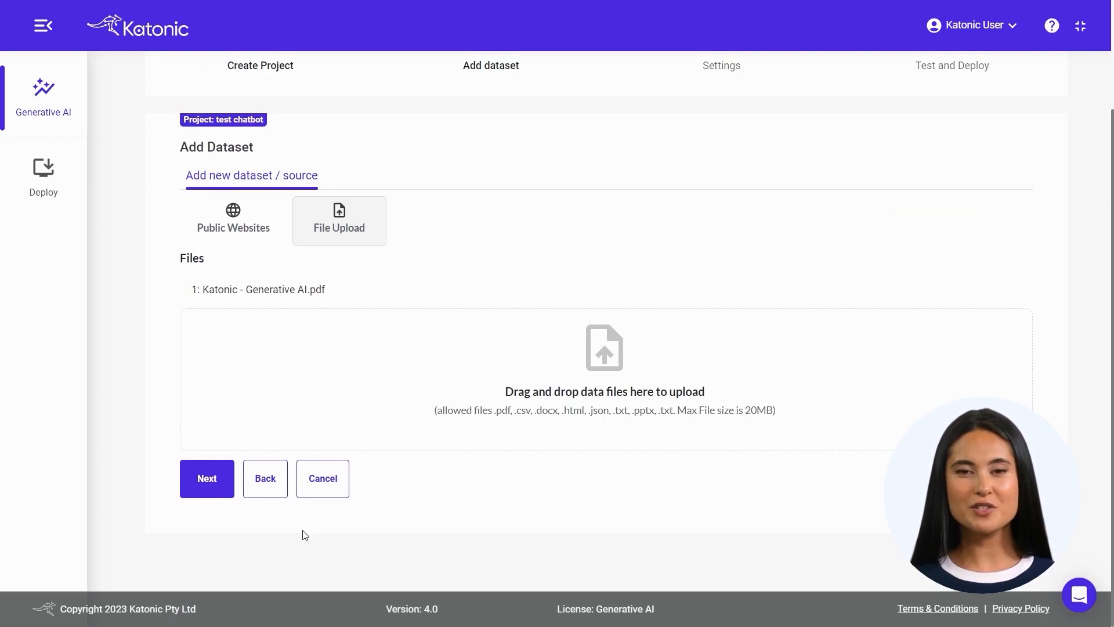
{"action": "mouse_move", "coordinate": [229, 529]}
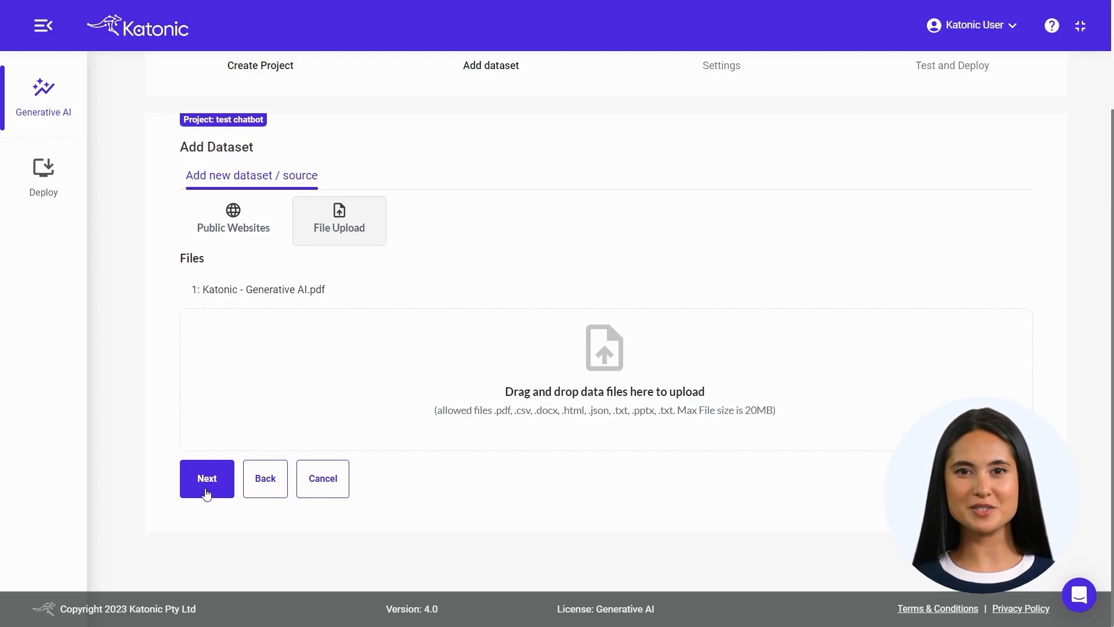
Step: Advance to Settings with 'Pick the Best LLM' left as the training model
{"action": "left_click", "coordinate": [206, 479]}
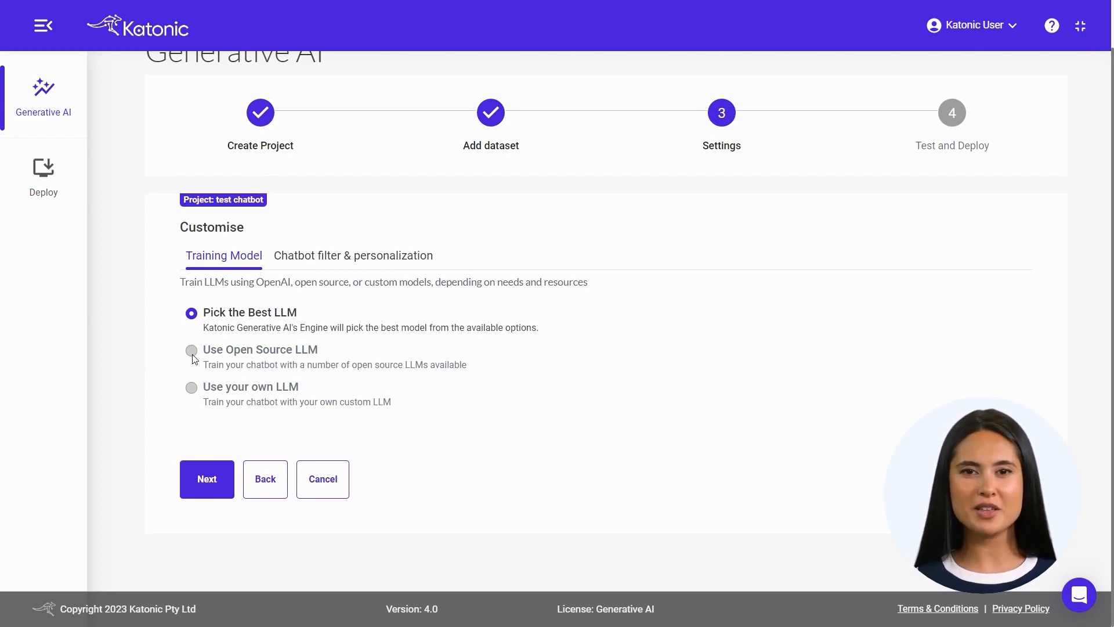
{"action": "mouse_move", "coordinate": [193, 390]}
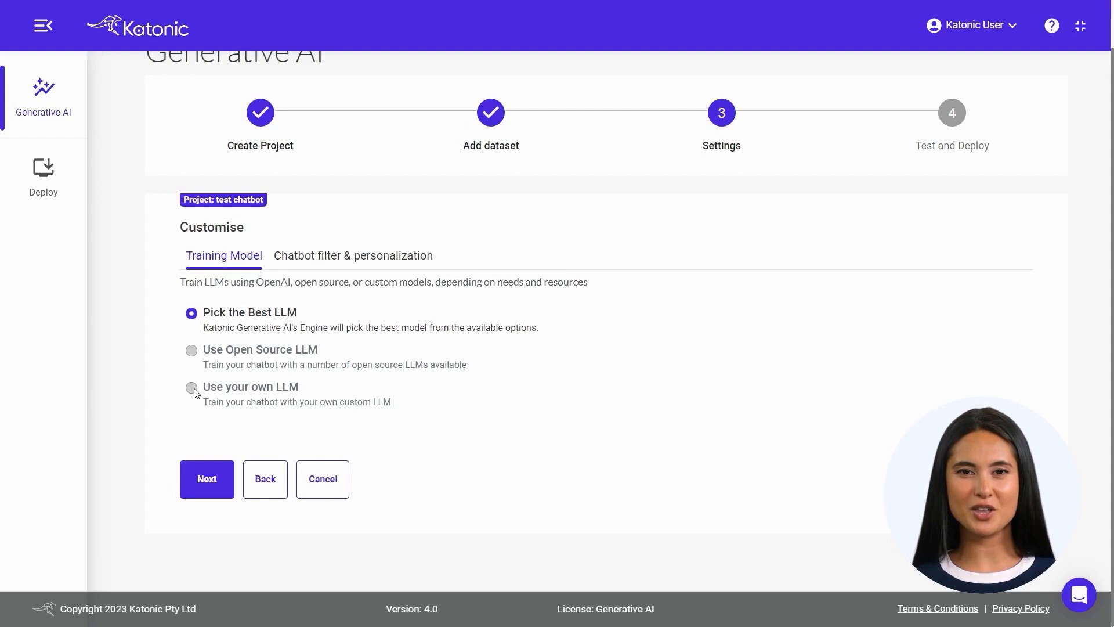
{"action": "mouse_move", "coordinate": [322, 264]}
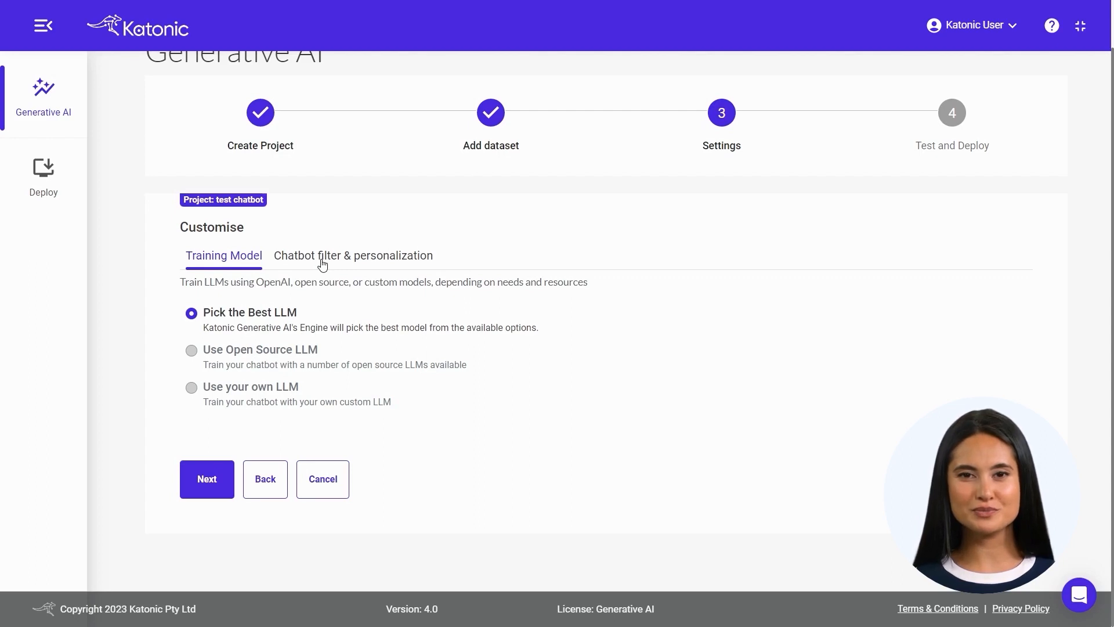
Step: Enter chatbot name 'test chatbot' and description 'this is an ai enable chatbot'
{"action": "left_click", "coordinate": [352, 255]}
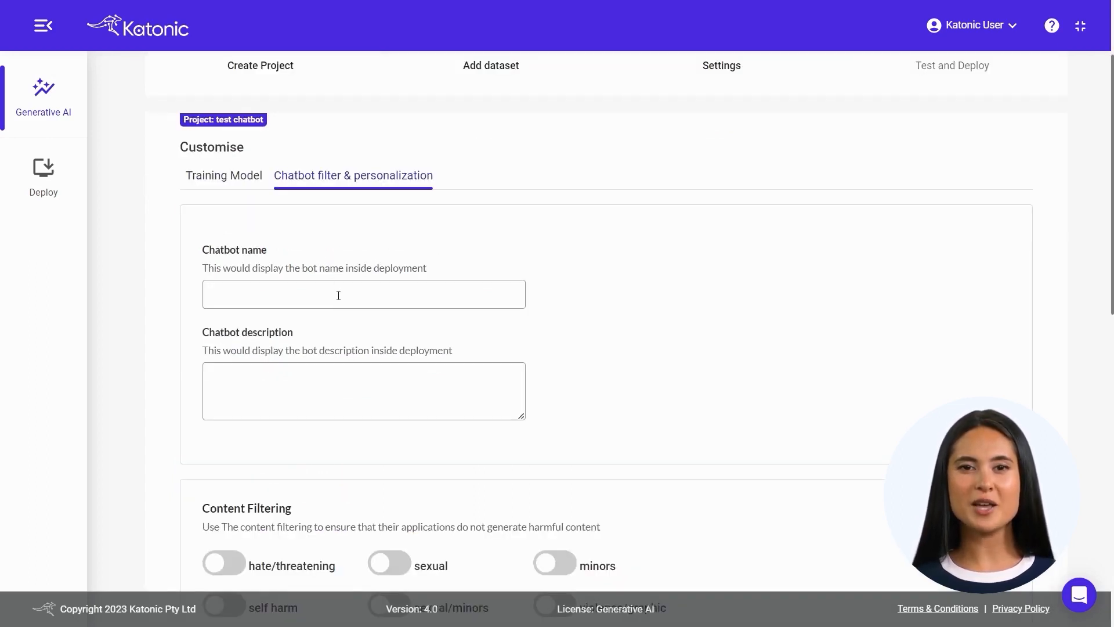
{"action": "type", "text": "test chatbo"}
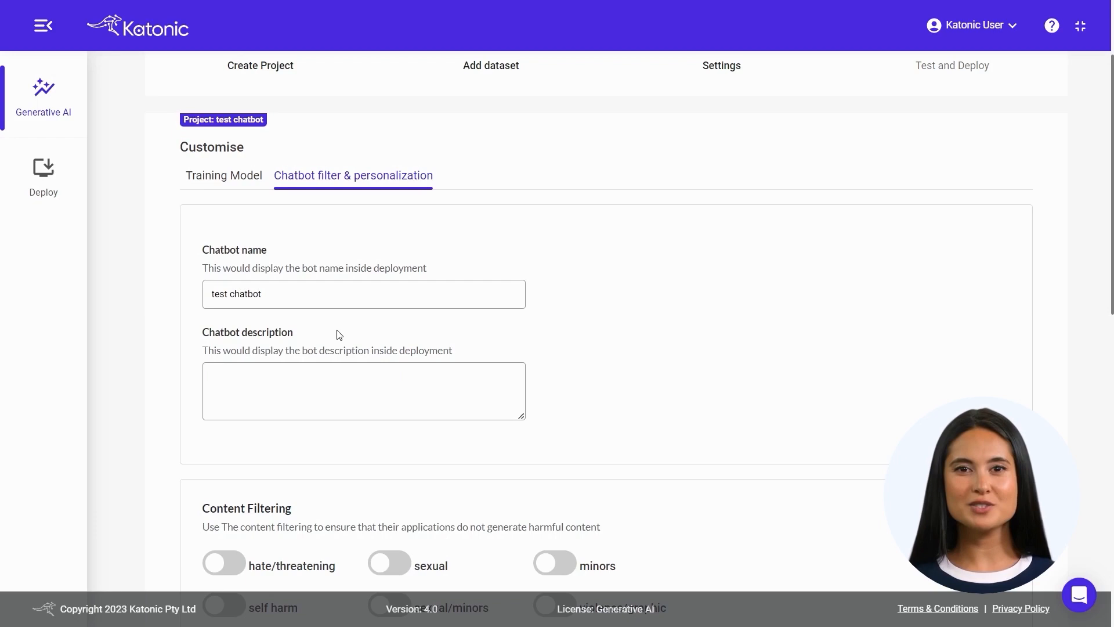
{"action": "type", "text": "this"}
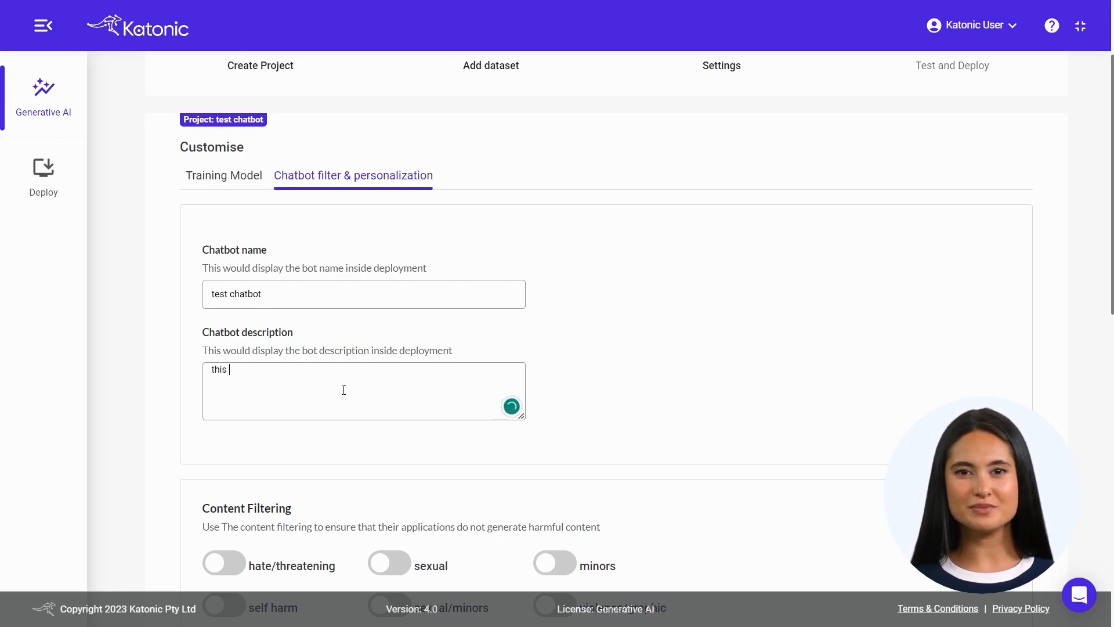
{"action": "type", "text": "is an"}
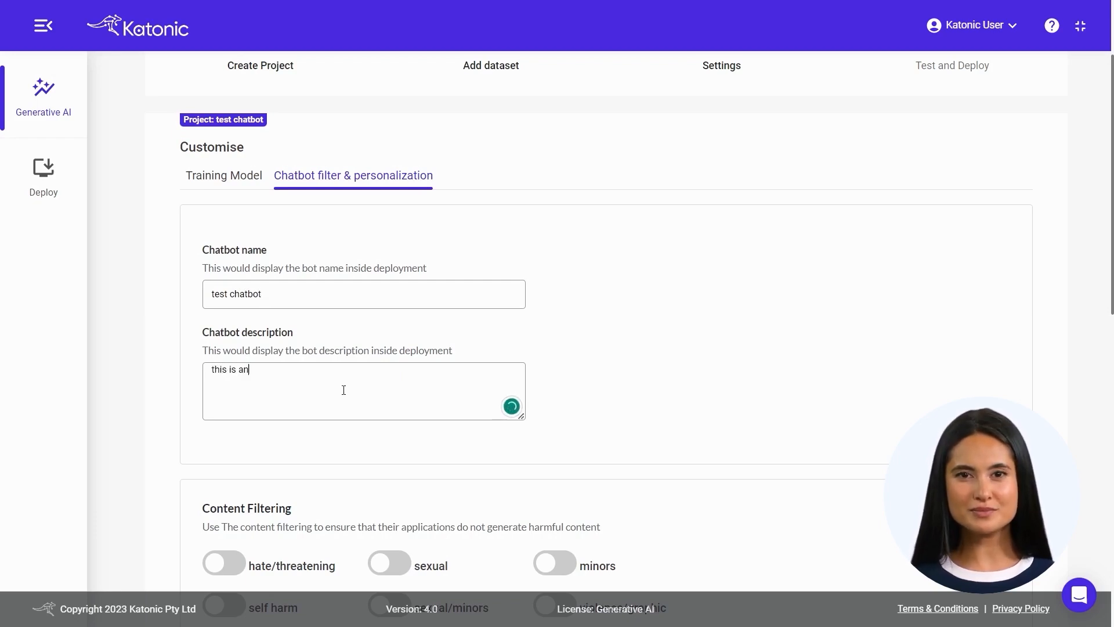
{"action": "type", "text": "ai enable"}
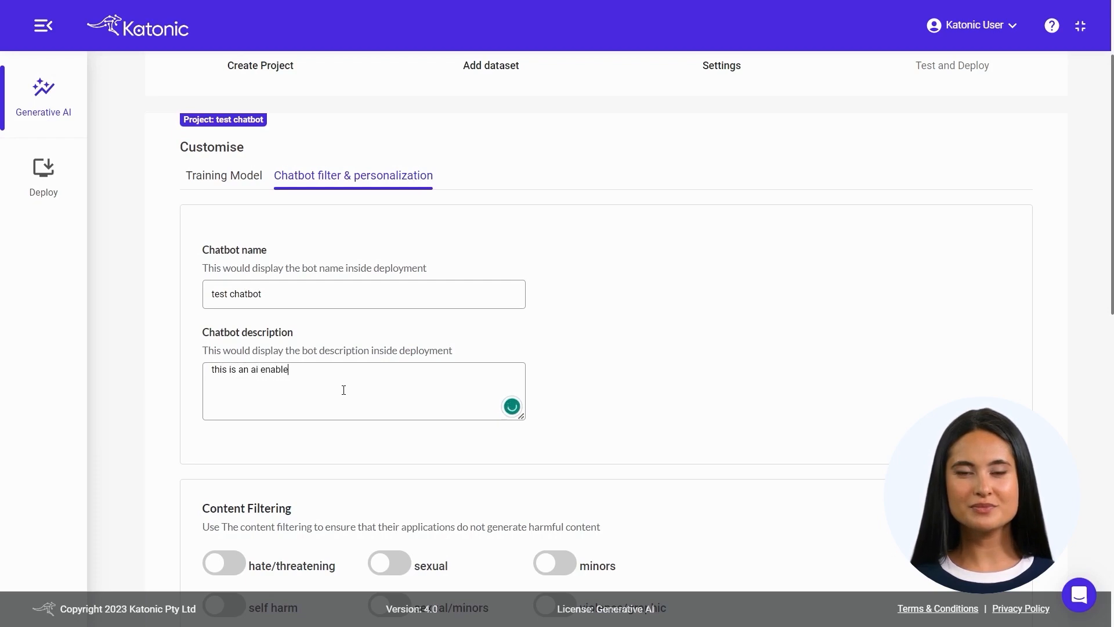
{"action": "type", "text": "chatbot"}
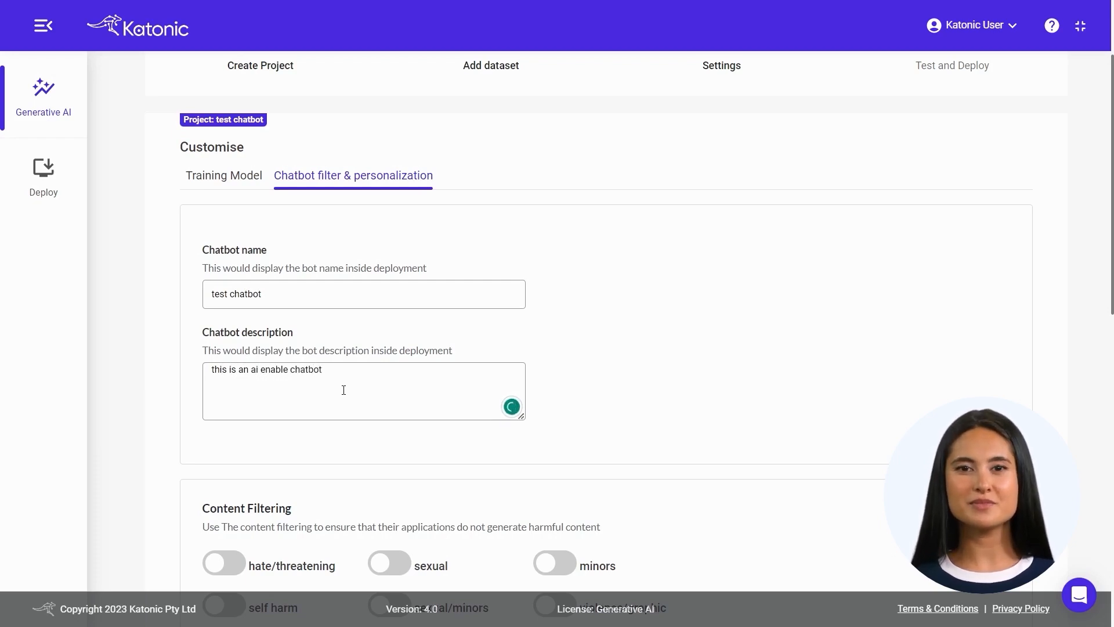
{"action": "scroll", "scroll_direction": "down", "scroll_amount": 3}
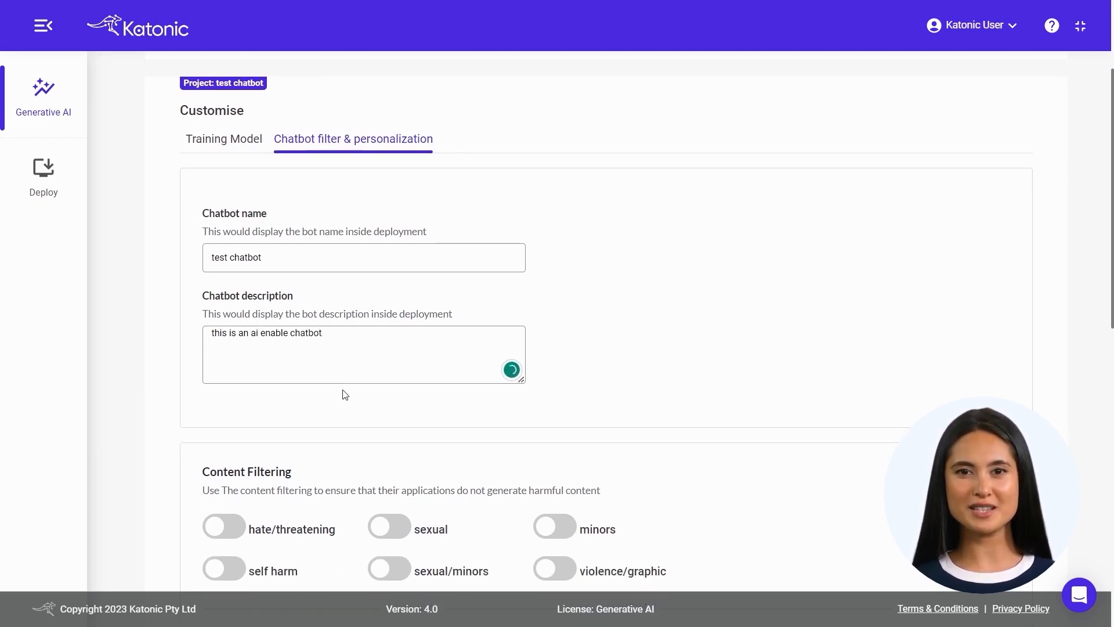
{"action": "scroll", "scroll_direction": "down", "scroll_amount": 3}
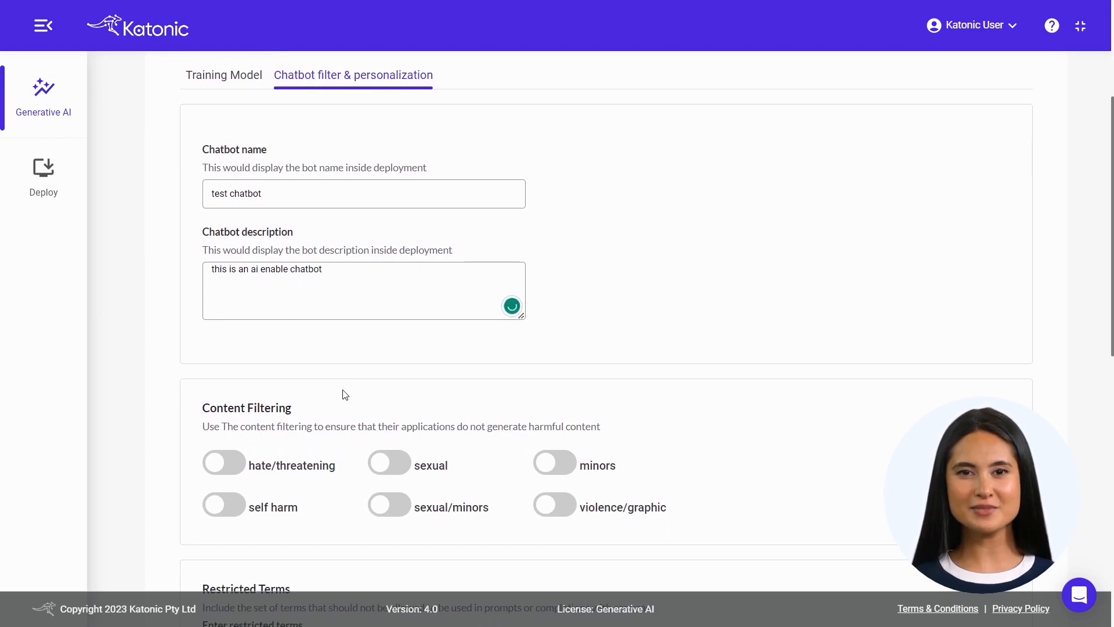
Step: Switch on all Content Filtering toggles, including hate/threatening and self-harm
{"action": "scroll", "scroll_direction": "down", "scroll_amount": 3}
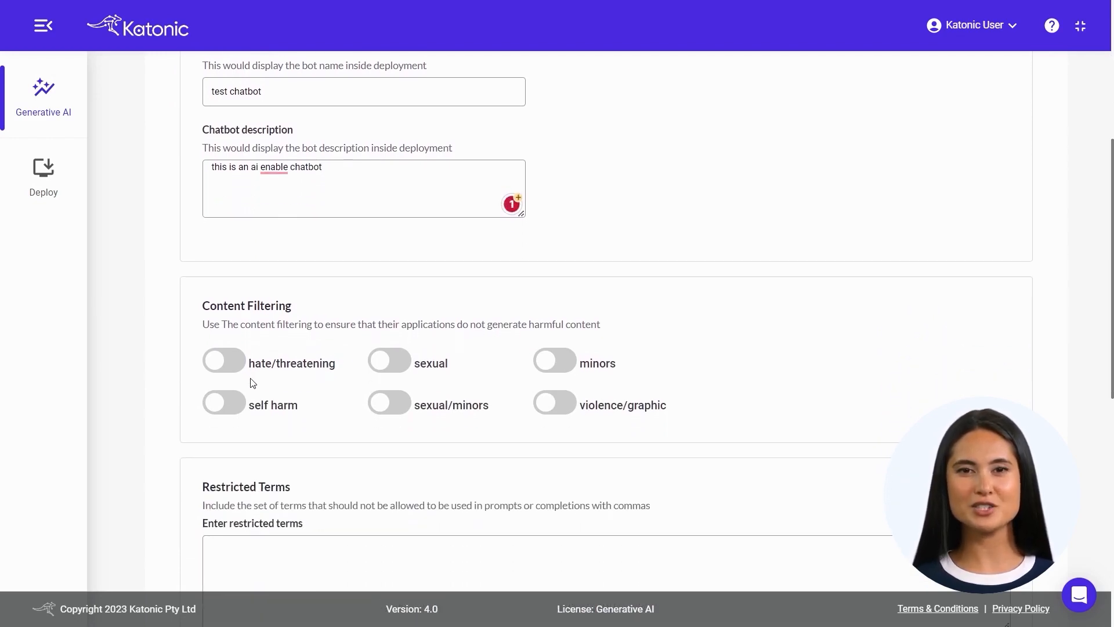
{"action": "left_click", "coordinate": [223, 362]}
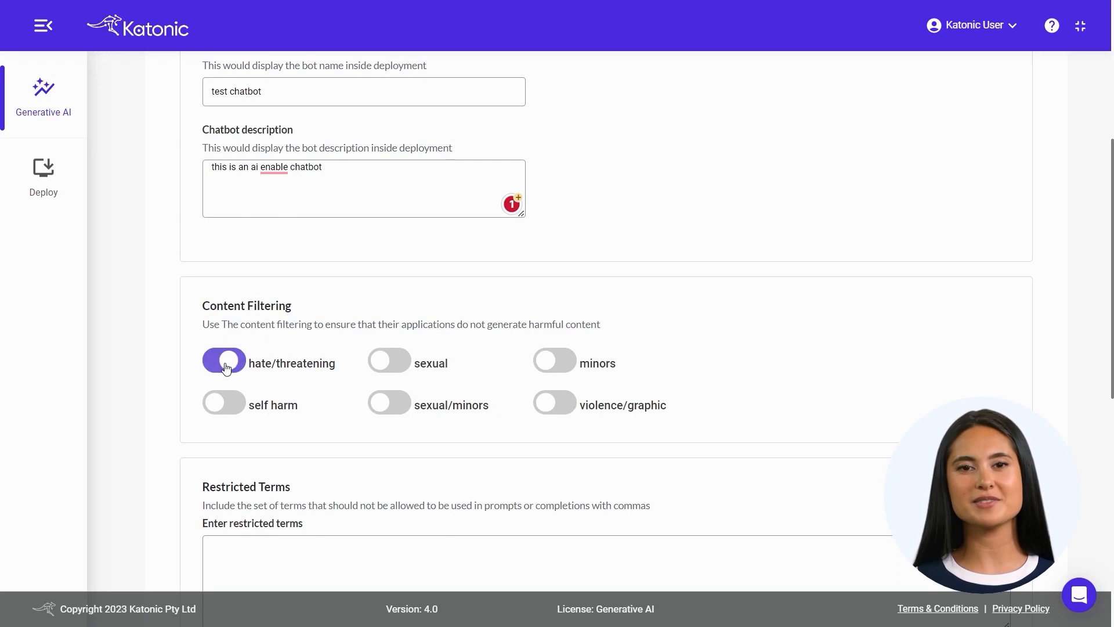
{"action": "left_click", "coordinate": [554, 362]}
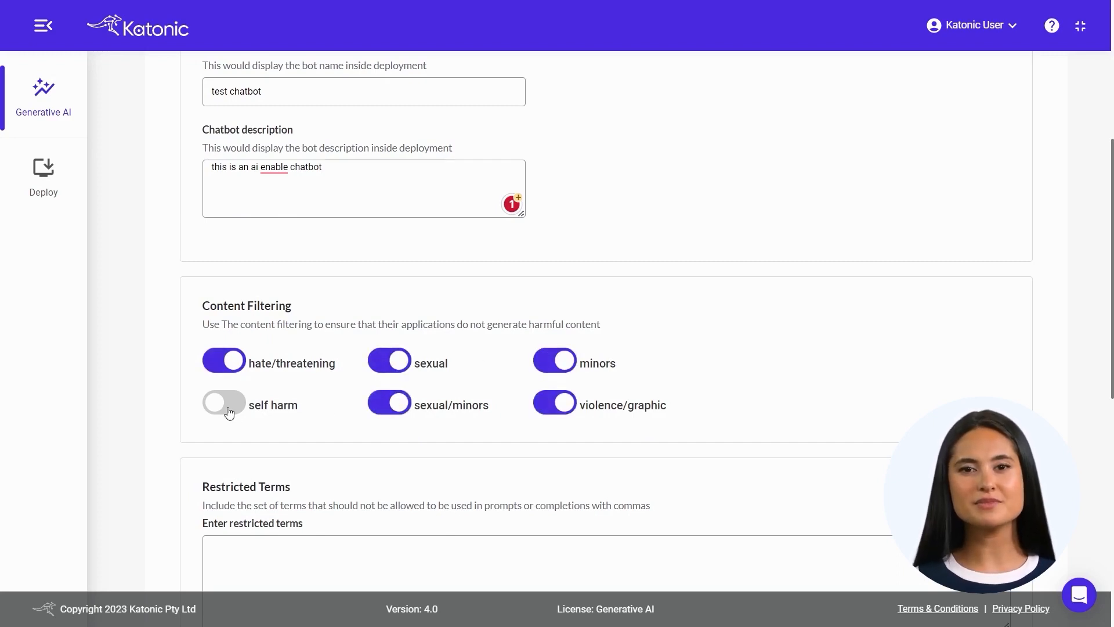
{"action": "left_click", "coordinate": [223, 402]}
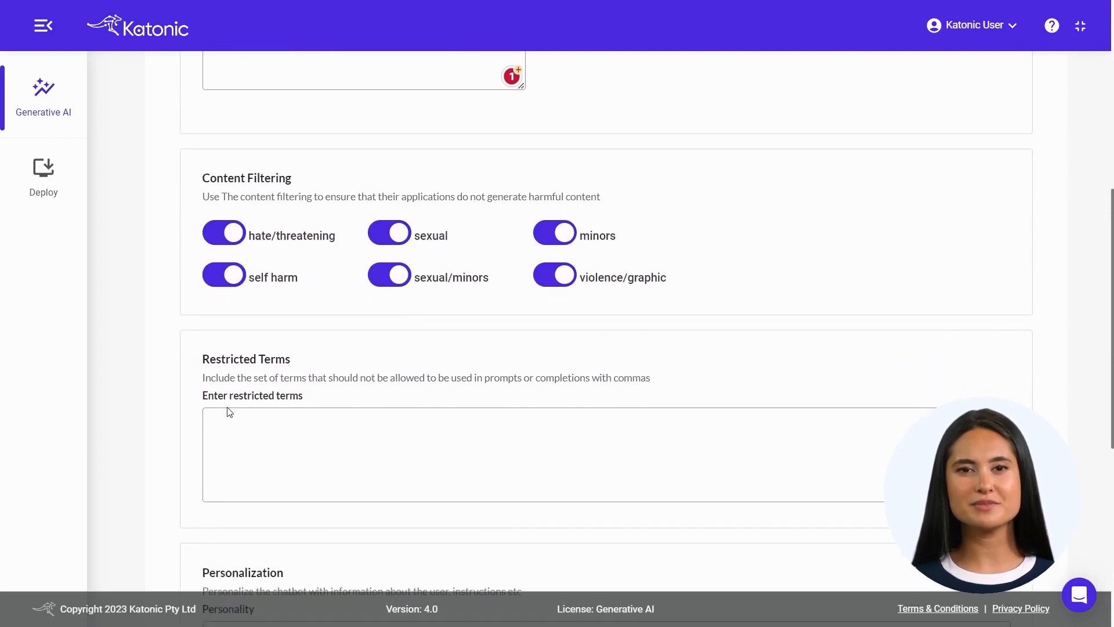
{"action": "scroll", "scroll_direction": "down", "scroll_amount": 3}
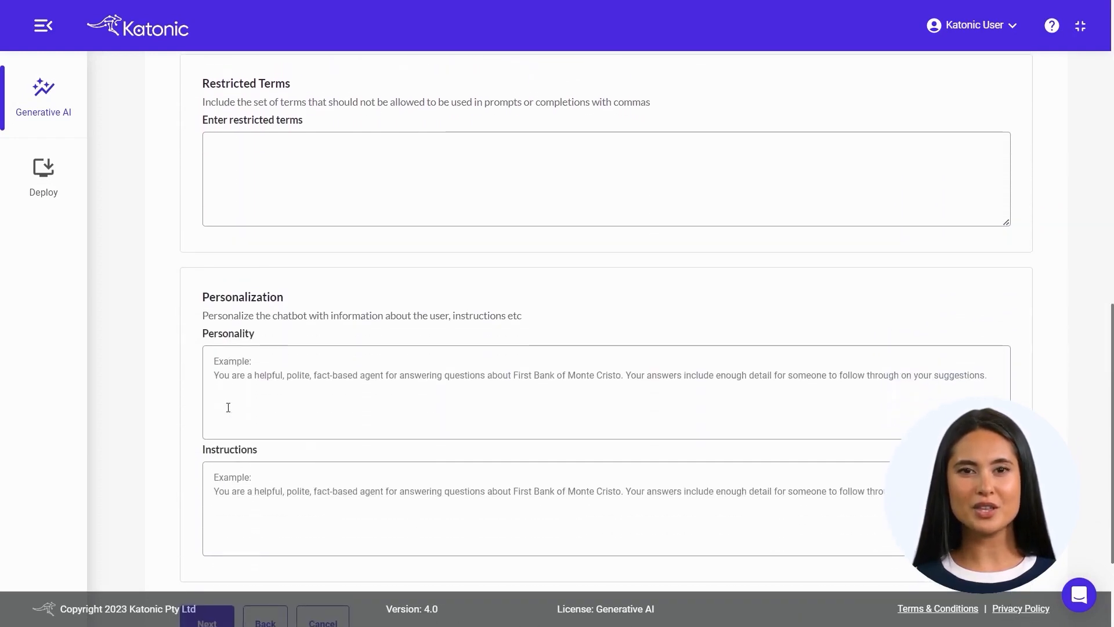
{"action": "scroll", "scroll_direction": "down", "scroll_amount": 3}
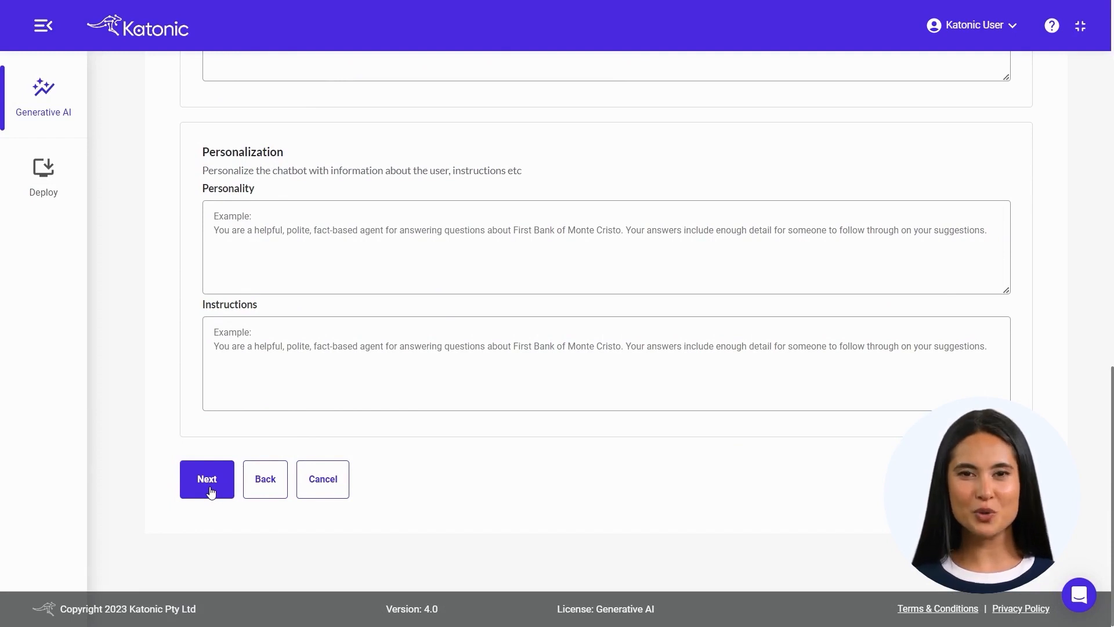
Step: Proceed to Test and Deploy and deploy the chatbot
{"action": "left_click", "coordinate": [207, 478]}
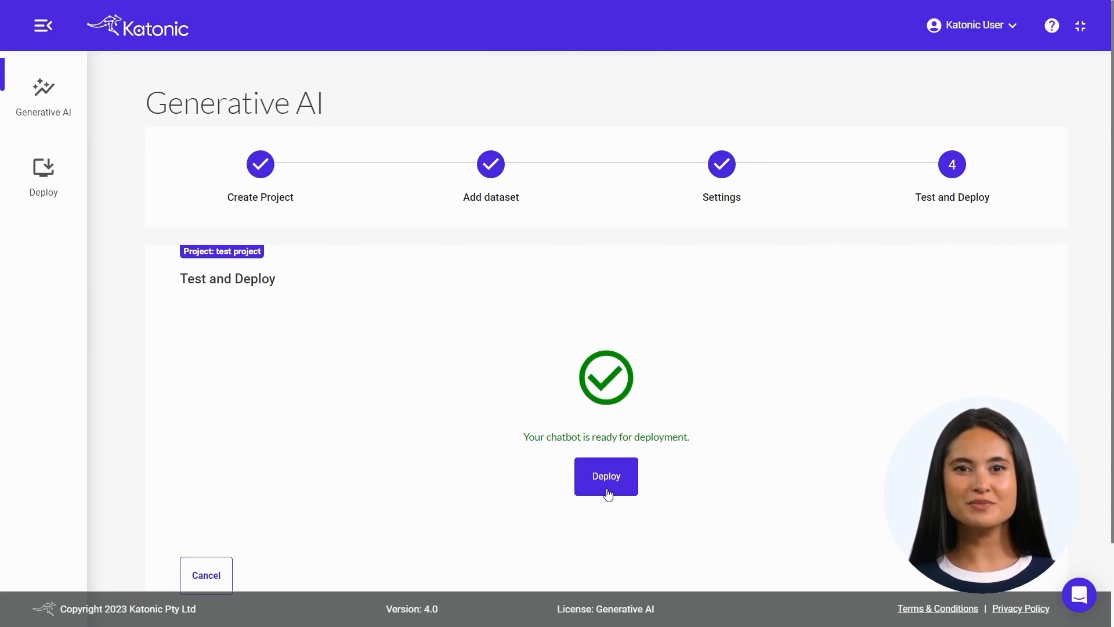
{"action": "left_click", "coordinate": [605, 476]}
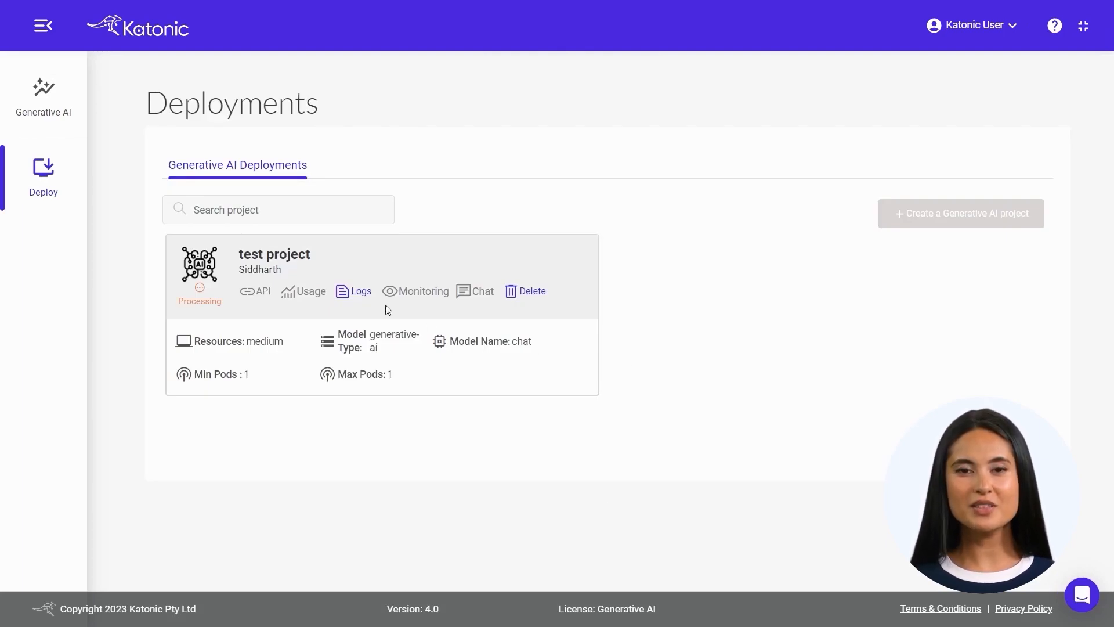
Step: Scroll the test project's pod logs to application startup complete, then close them
{"action": "left_click", "coordinate": [359, 290]}
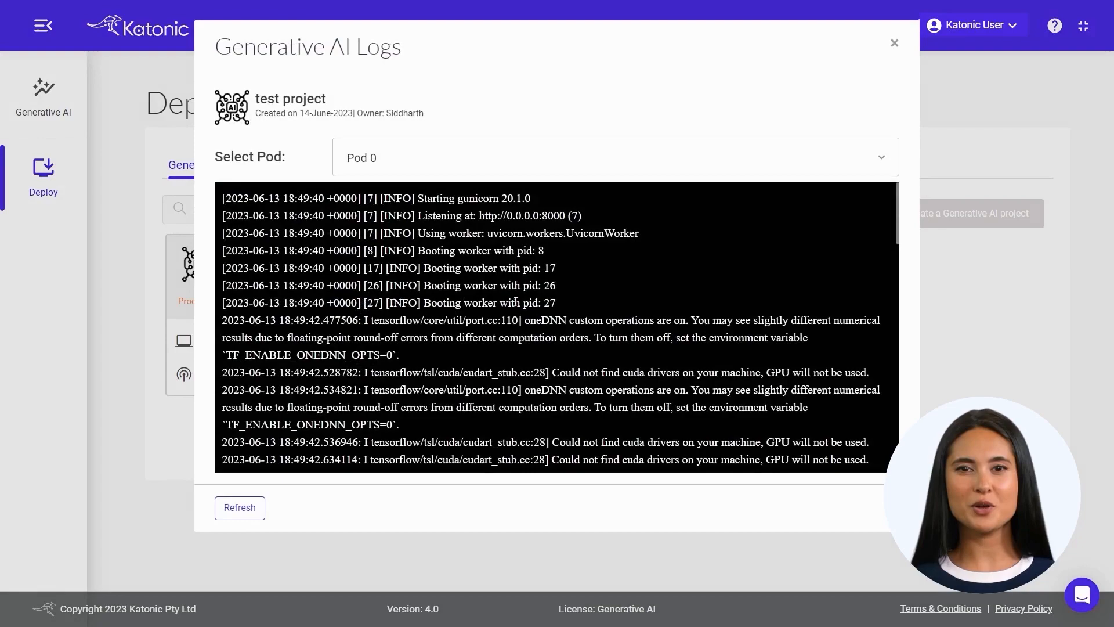
{"action": "scroll", "scroll_direction": "down", "scroll_amount": 3}
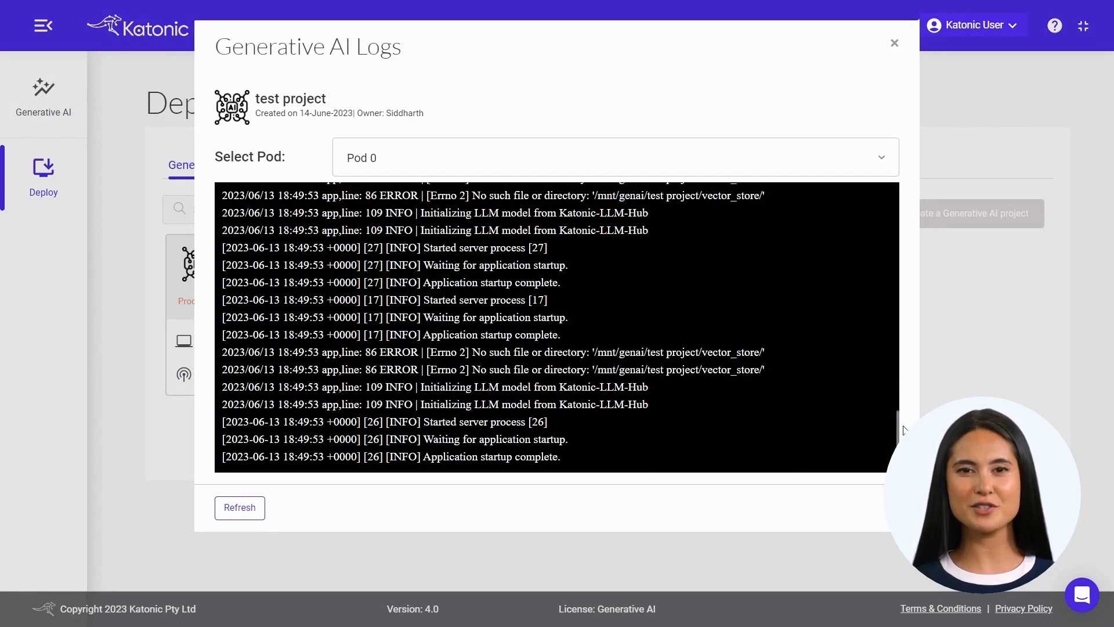
{"action": "left_click", "coordinate": [894, 43]}
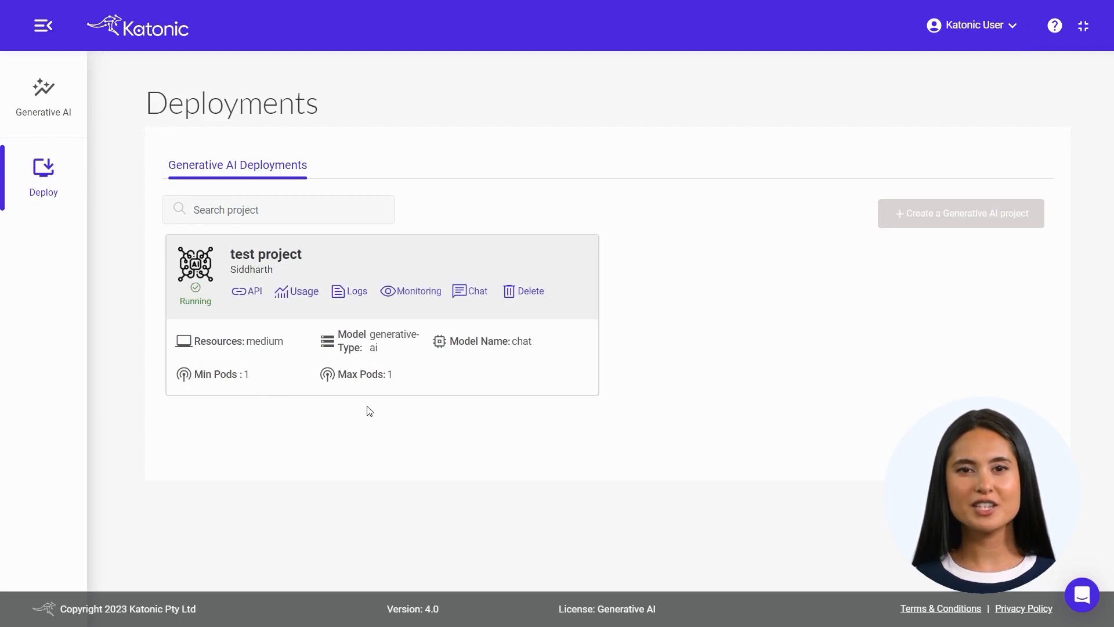
{"action": "mouse_move", "coordinate": [377, 403]}
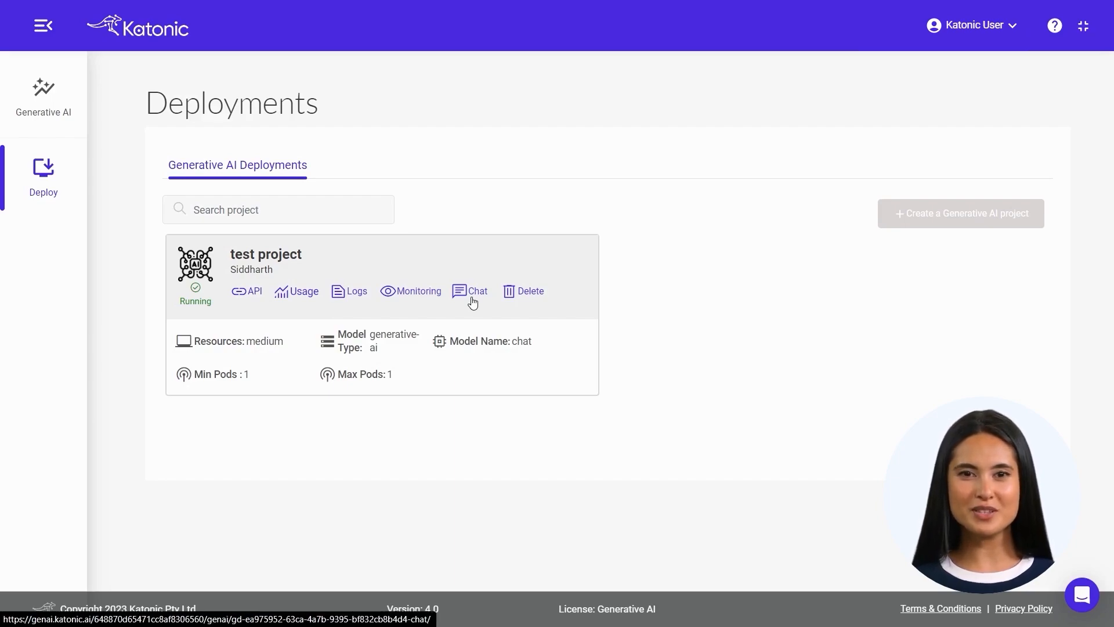
Step: Open the test project's chatbot and send the message 'hi how are you'
{"action": "left_click", "coordinate": [477, 291]}
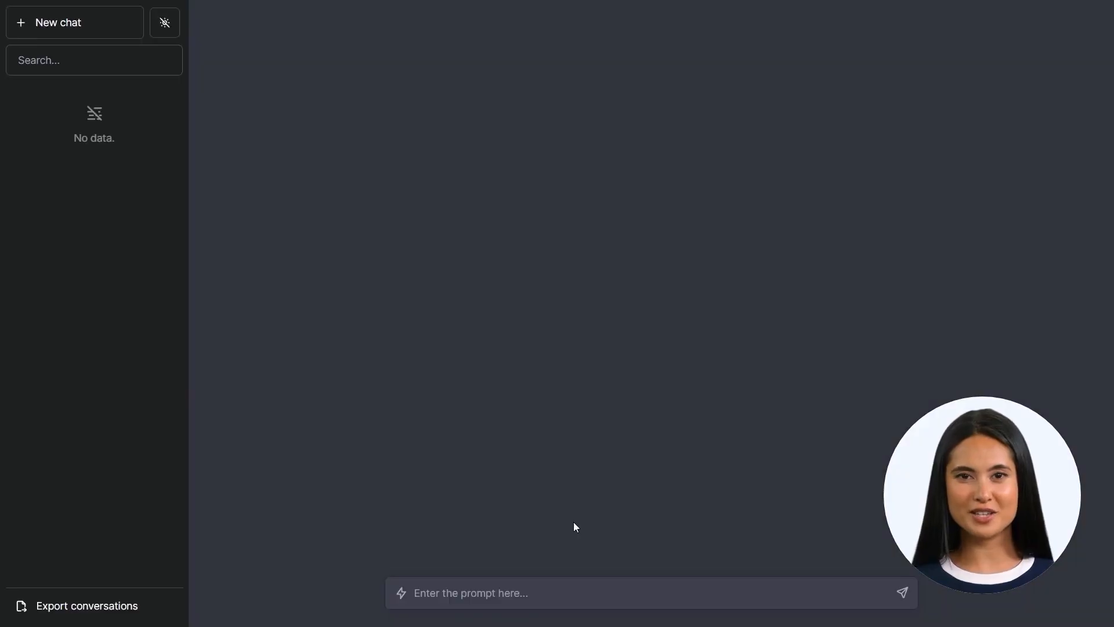
{"action": "left_click", "coordinate": [640, 592]}
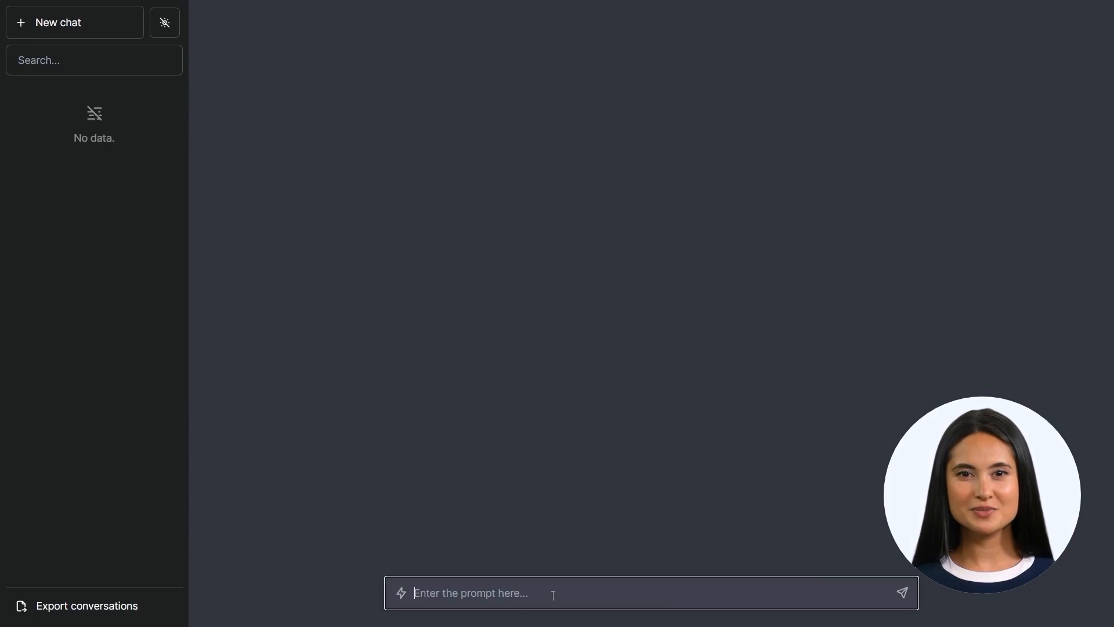
{"action": "type", "text": "hi how"}
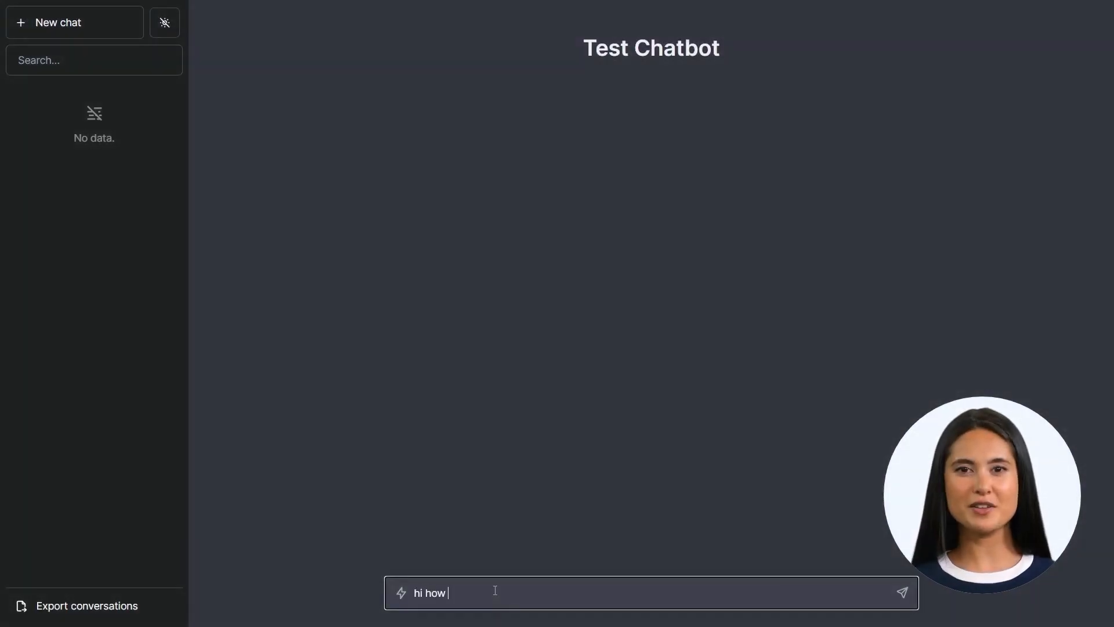
{"action": "left_click", "coordinate": [900, 592]}
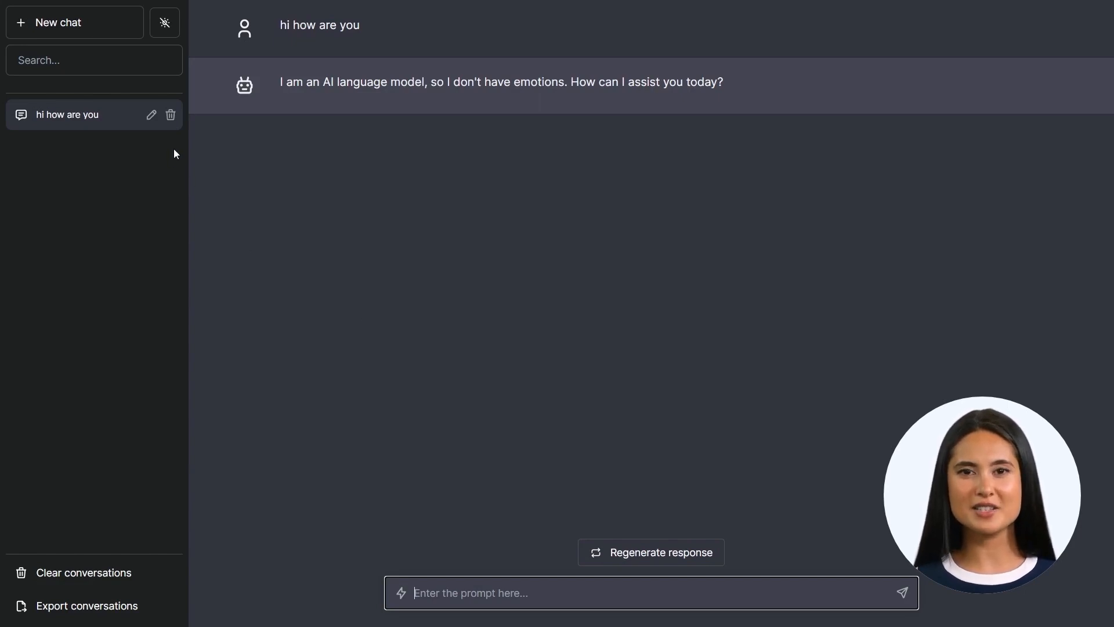
{"action": "left_click", "coordinate": [151, 114]}
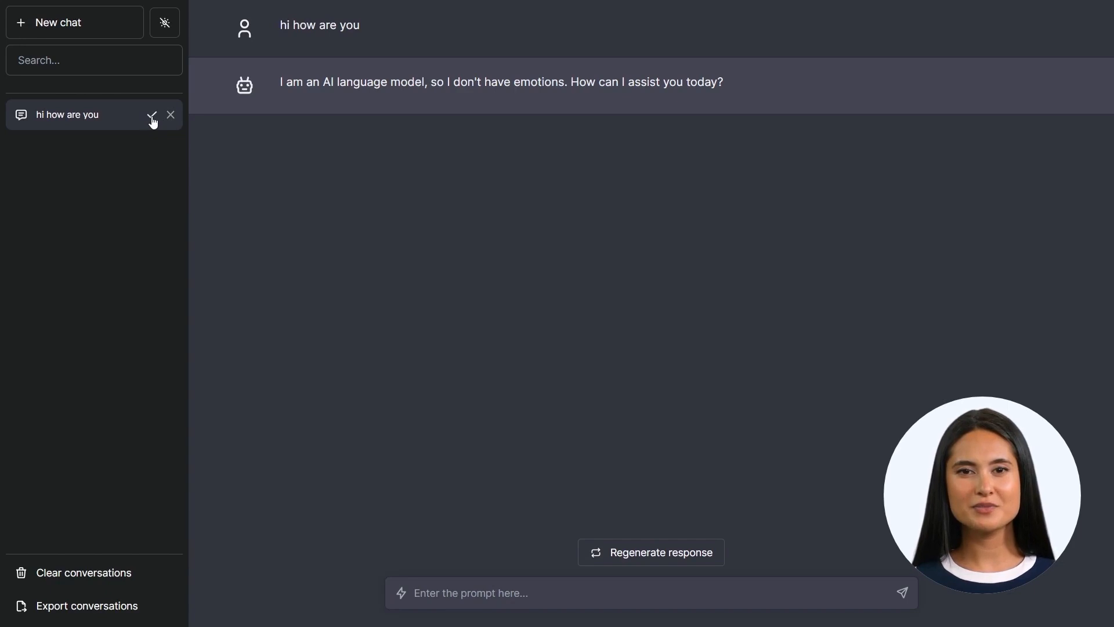
Step: Delete the 'hi how are you' conversation, start a new chat, and clear all conversations
{"action": "left_click", "coordinate": [171, 114]}
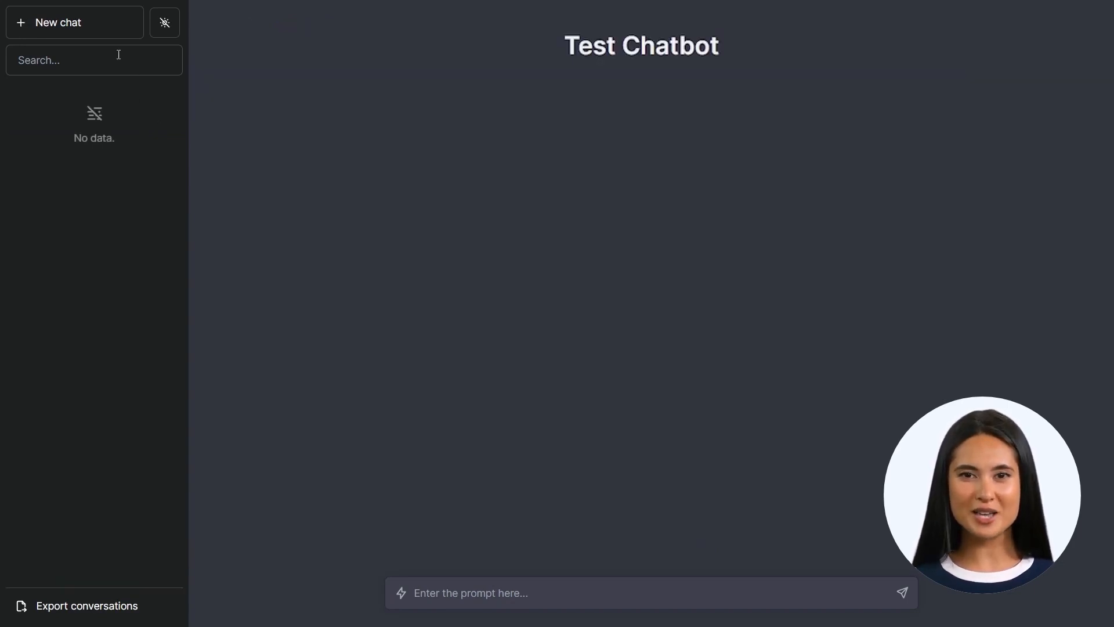
{"action": "left_click", "coordinate": [58, 22]}
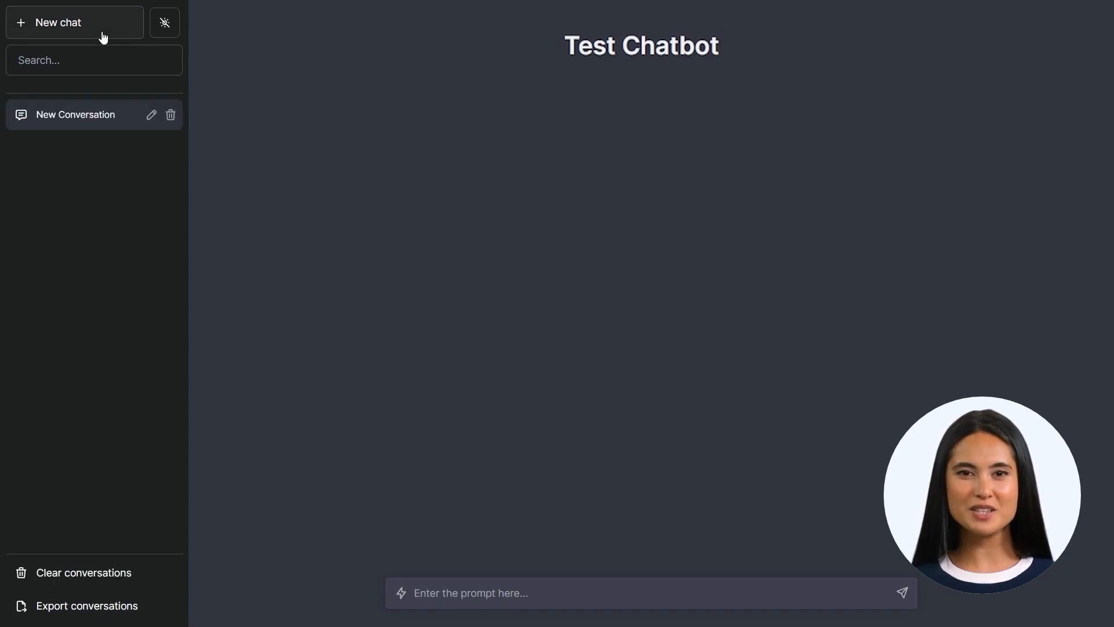
{"action": "mouse_move", "coordinate": [216, 572]}
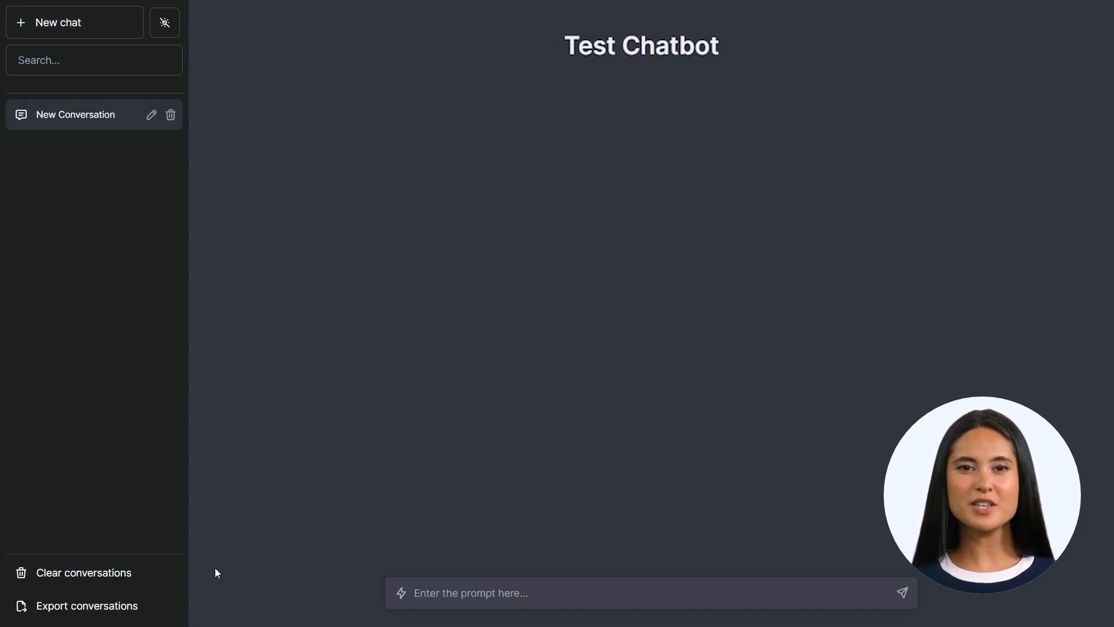
{"action": "mouse_move", "coordinate": [83, 572]}
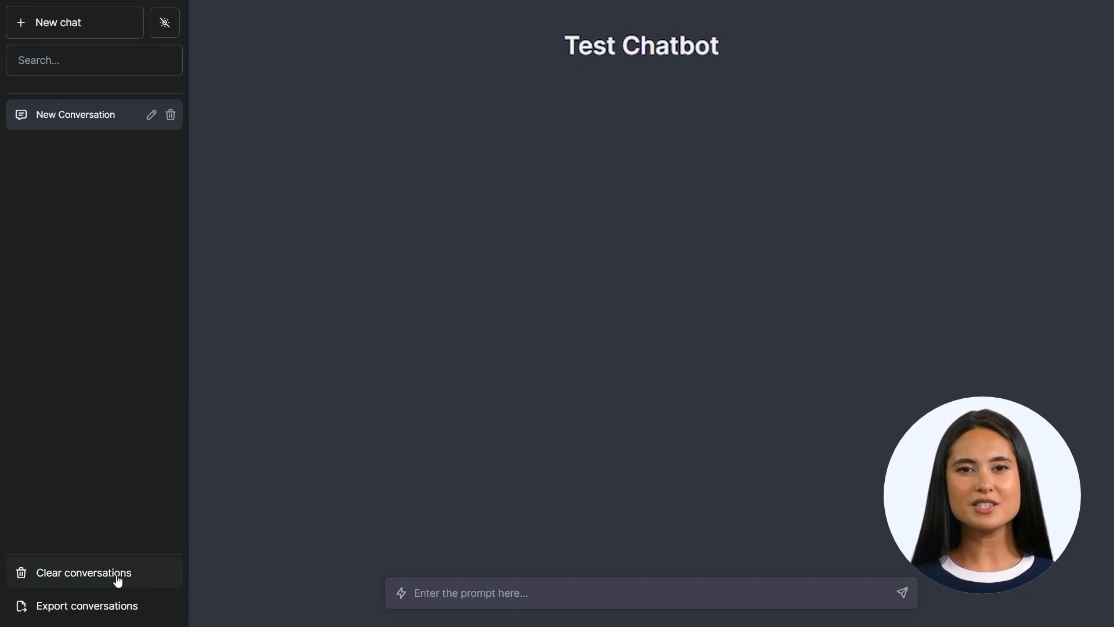
{"action": "left_click", "coordinate": [83, 572]}
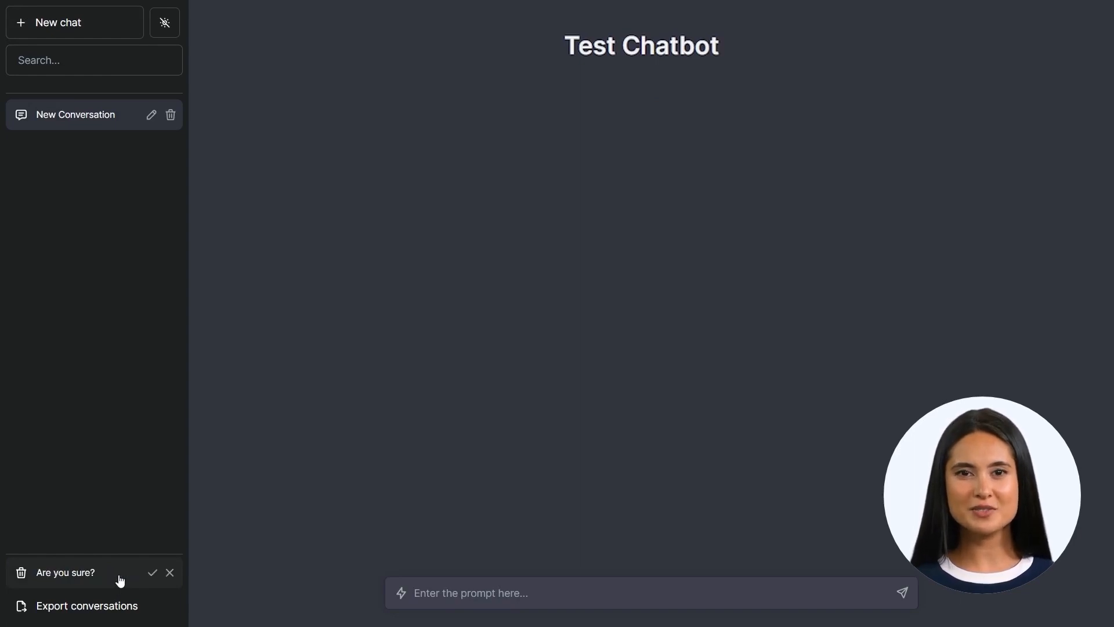
{"action": "left_click", "coordinate": [152, 572]}
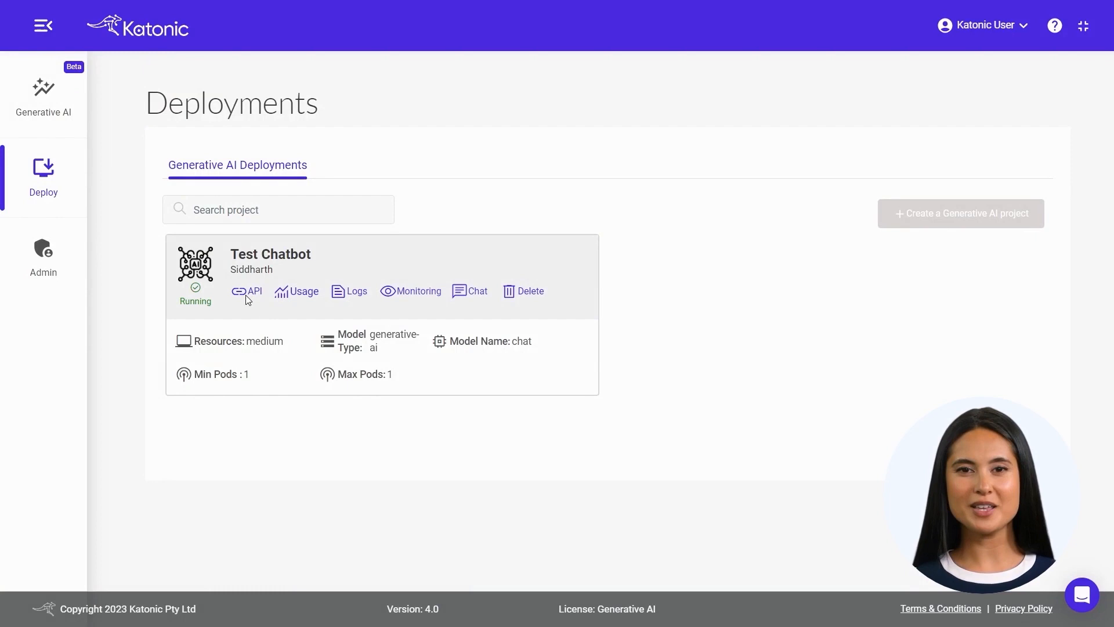
Step: Show the Test Chatbot deployment's API details with its prediction and feedback endpoint URLs
{"action": "left_click", "coordinate": [253, 291]}
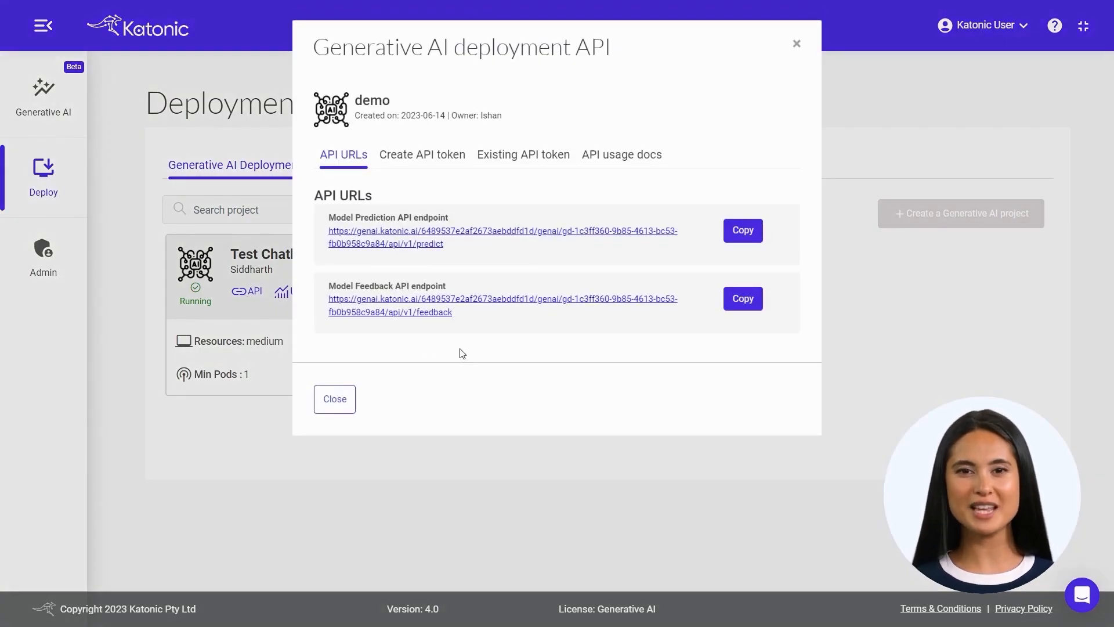
Step: Generate a 'test' API token expiring 22 June 2023 and copy it
{"action": "left_click", "coordinate": [422, 154]}
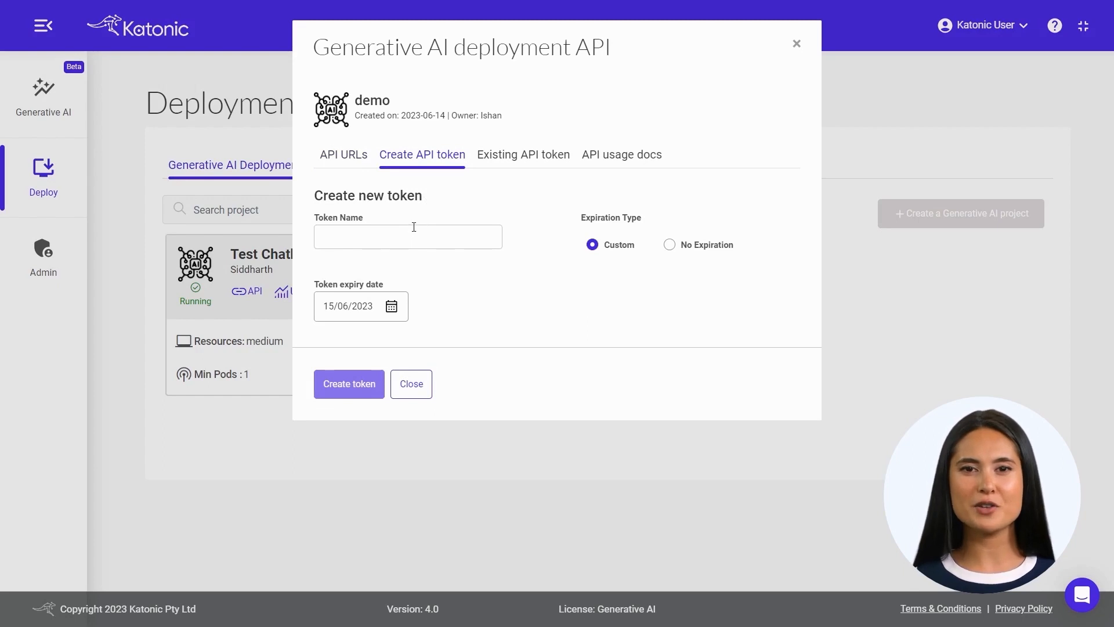
{"action": "type", "text": "test"}
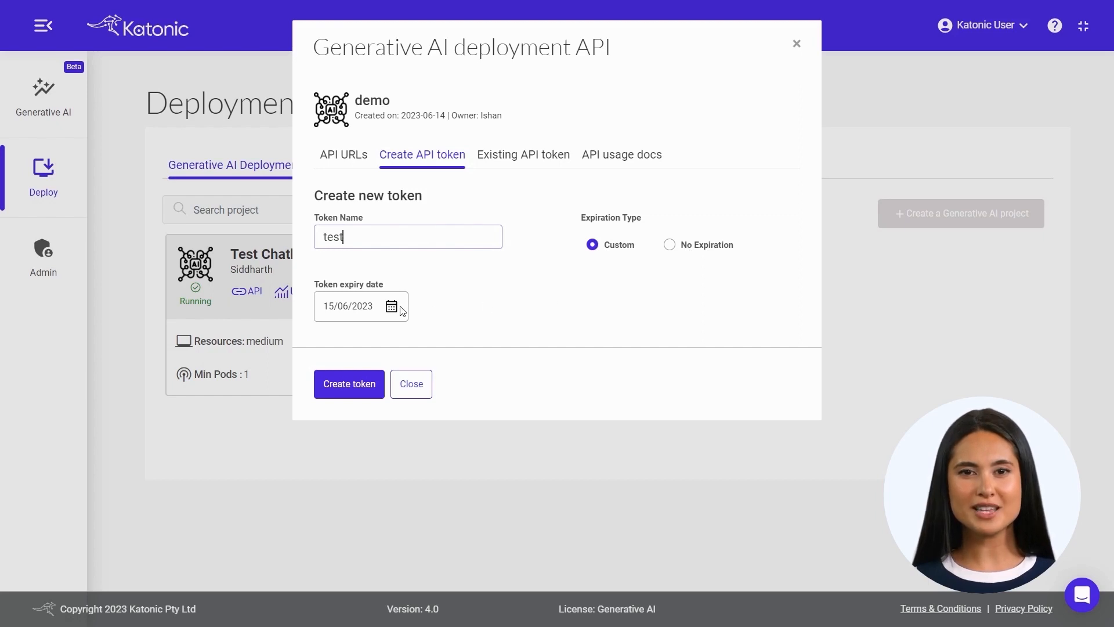
{"action": "left_click", "coordinate": [392, 306]}
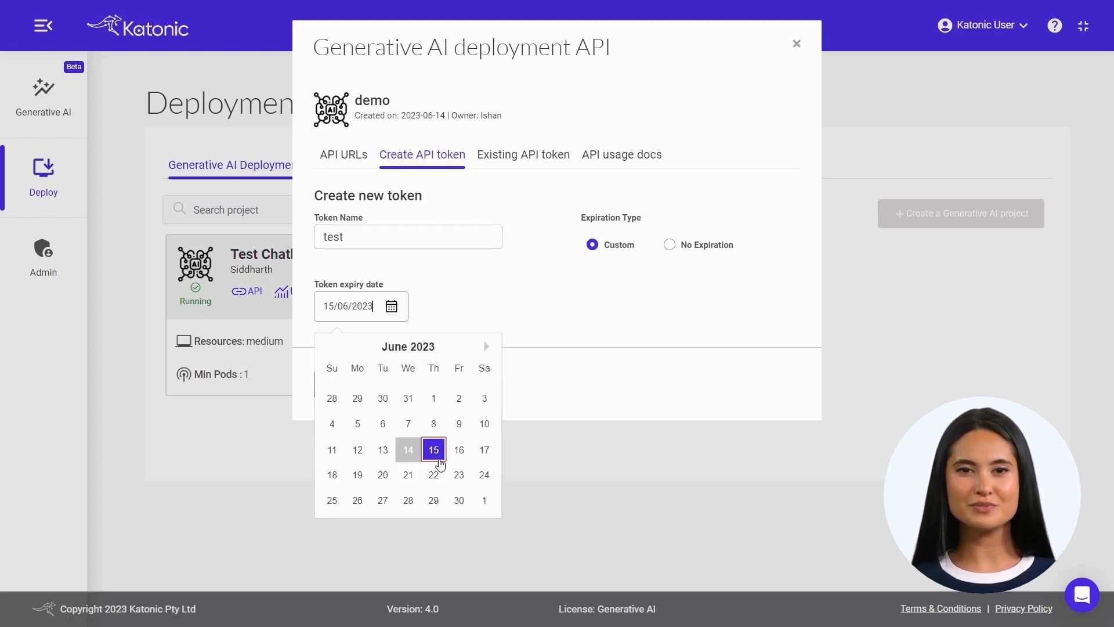
{"action": "left_click", "coordinate": [433, 474]}
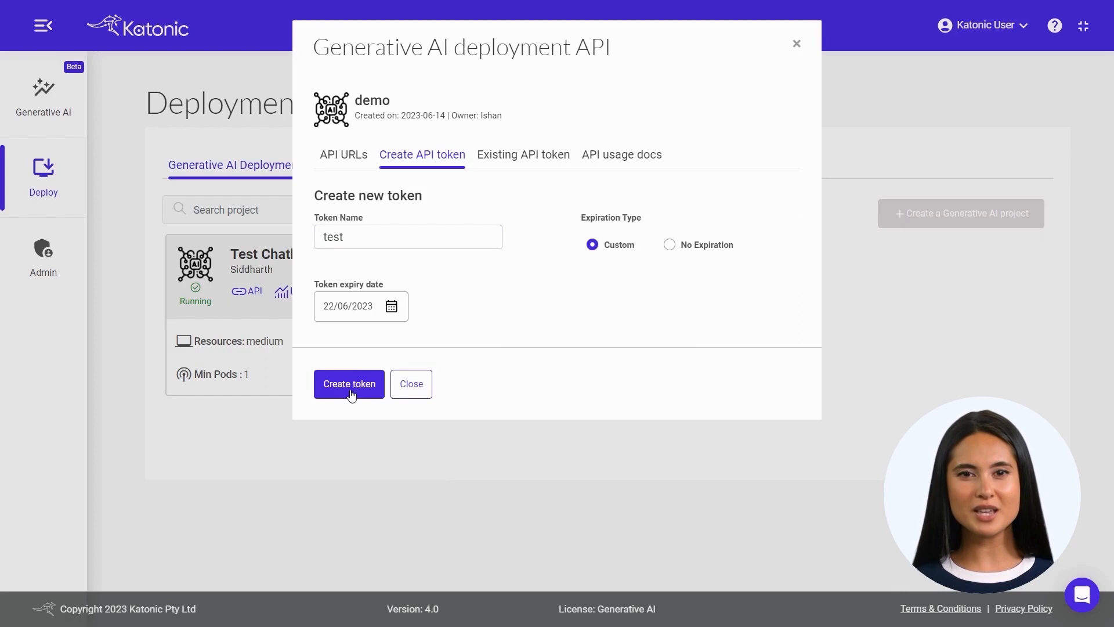
{"action": "left_click", "coordinate": [348, 383]}
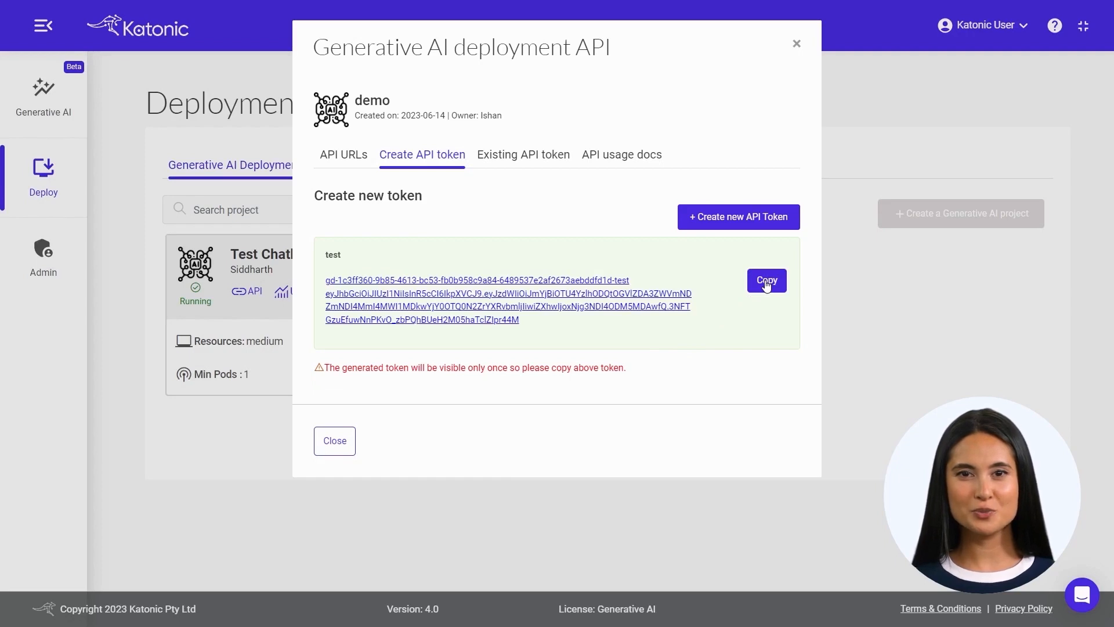
{"action": "left_click", "coordinate": [766, 279]}
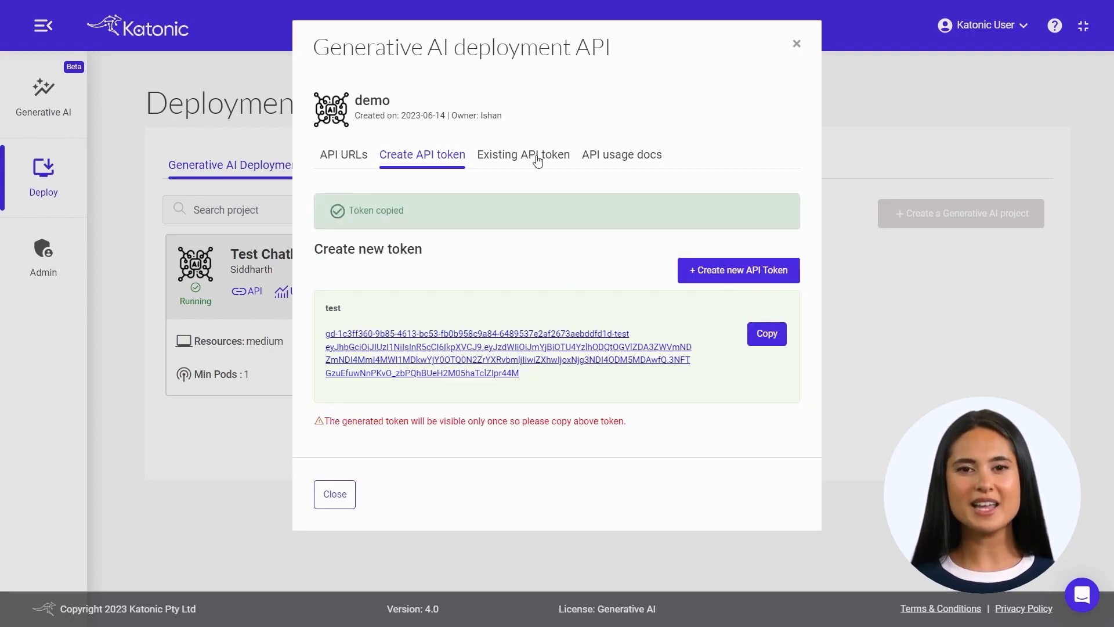
Step: Delete the 'test' token from the existing API tokens and confirm
{"action": "left_click", "coordinate": [522, 154]}
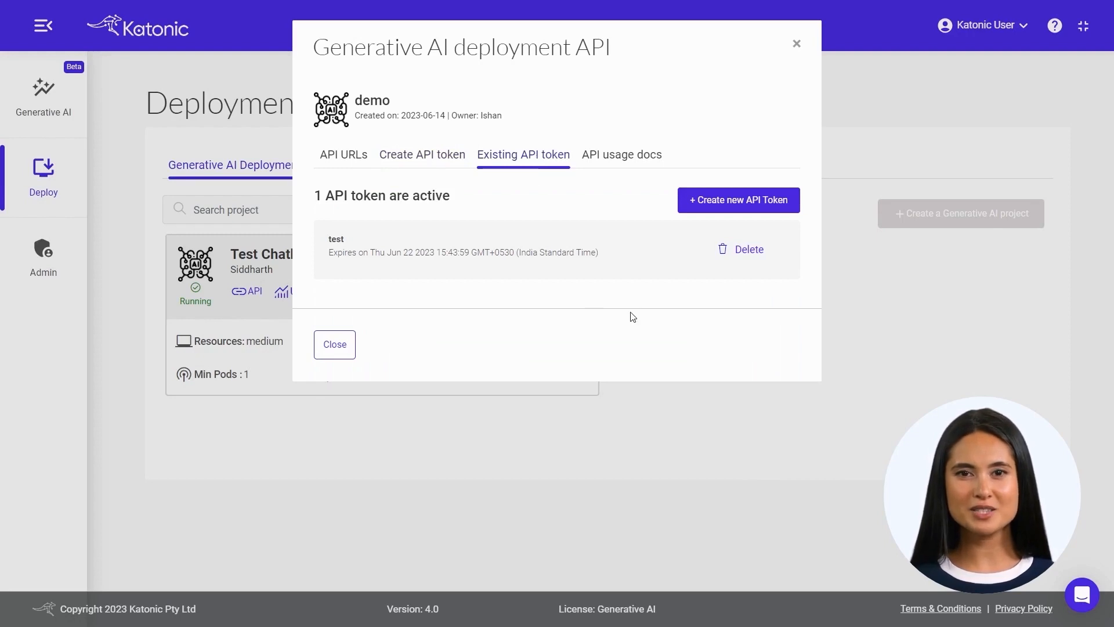
{"action": "mouse_move", "coordinate": [748, 249]}
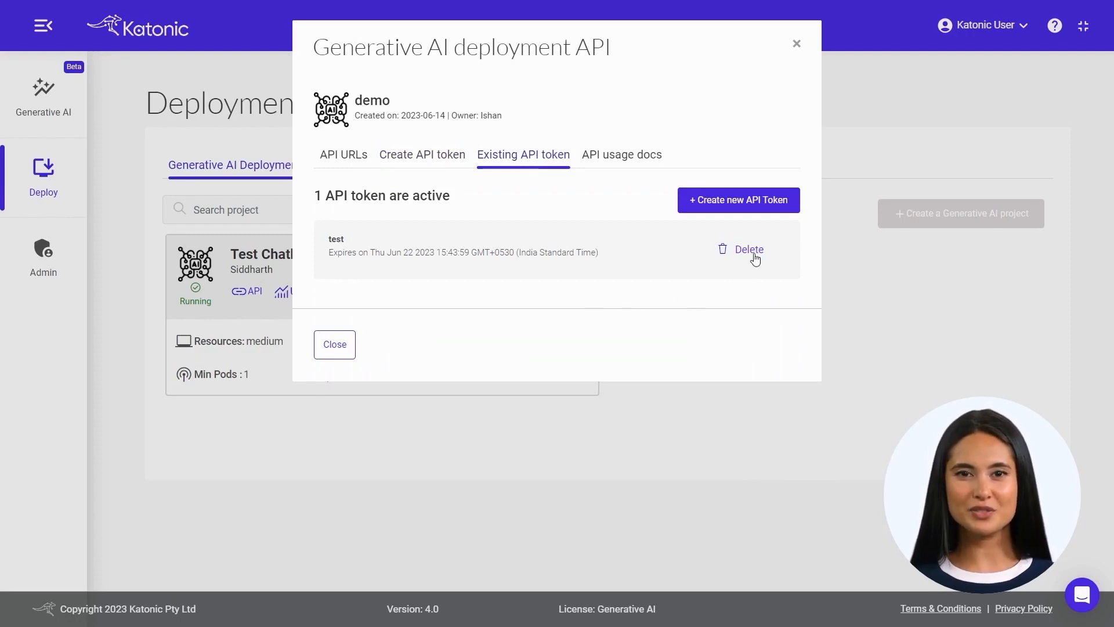
{"action": "left_click", "coordinate": [747, 249]}
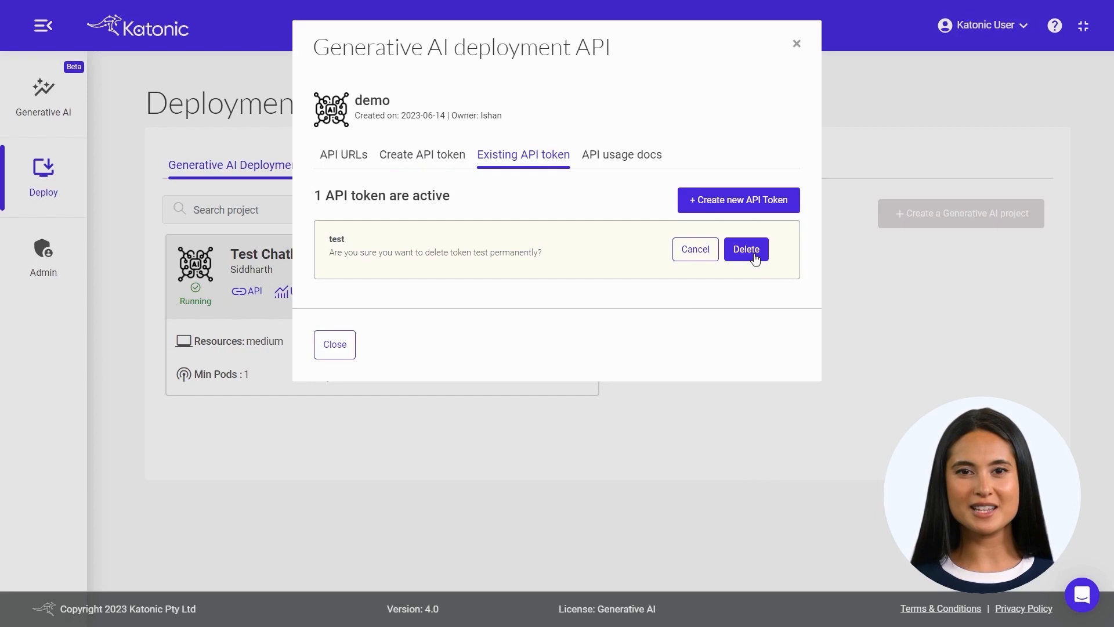
{"action": "left_click", "coordinate": [620, 155]}
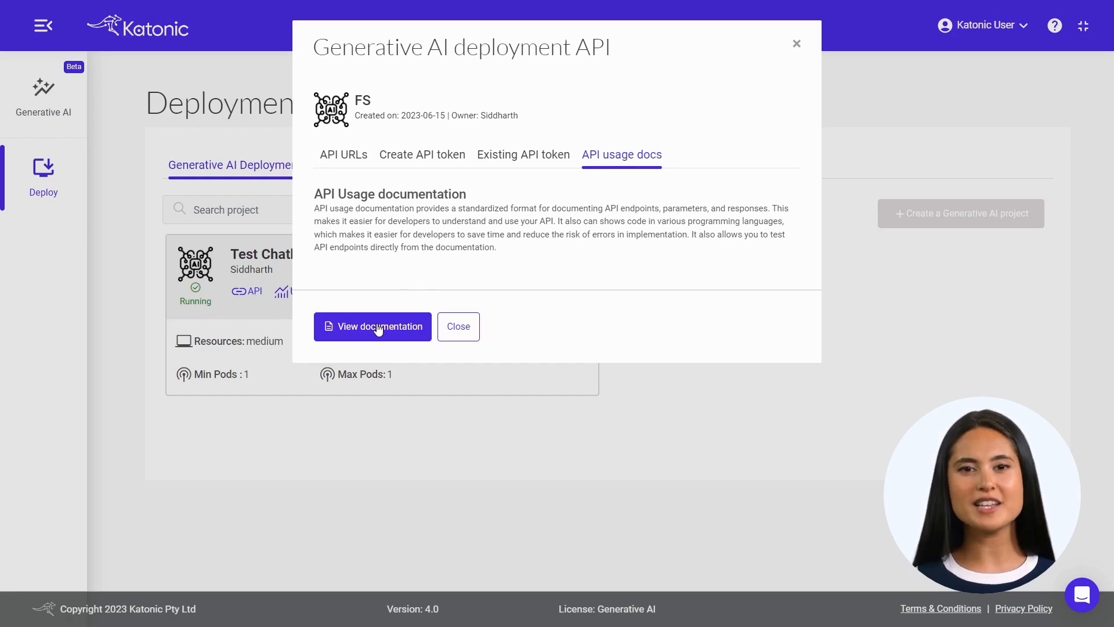
Step: Open the full API usage documentation from the API usage docs tab
{"action": "left_click", "coordinate": [372, 326]}
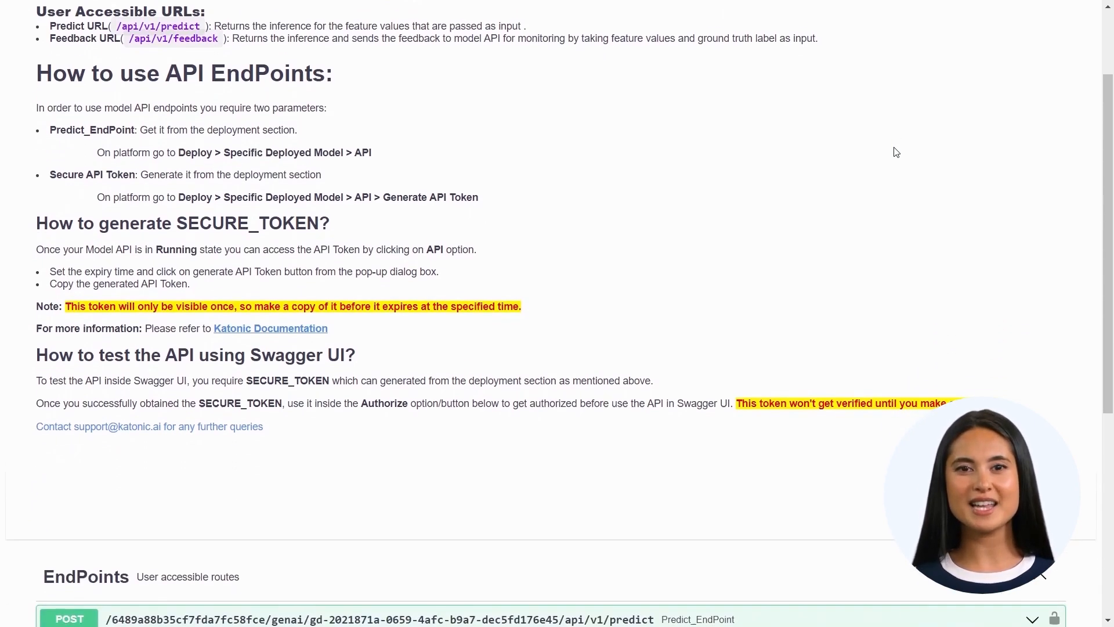
{"action": "scroll", "scroll_direction": "down", "scroll_amount": 3}
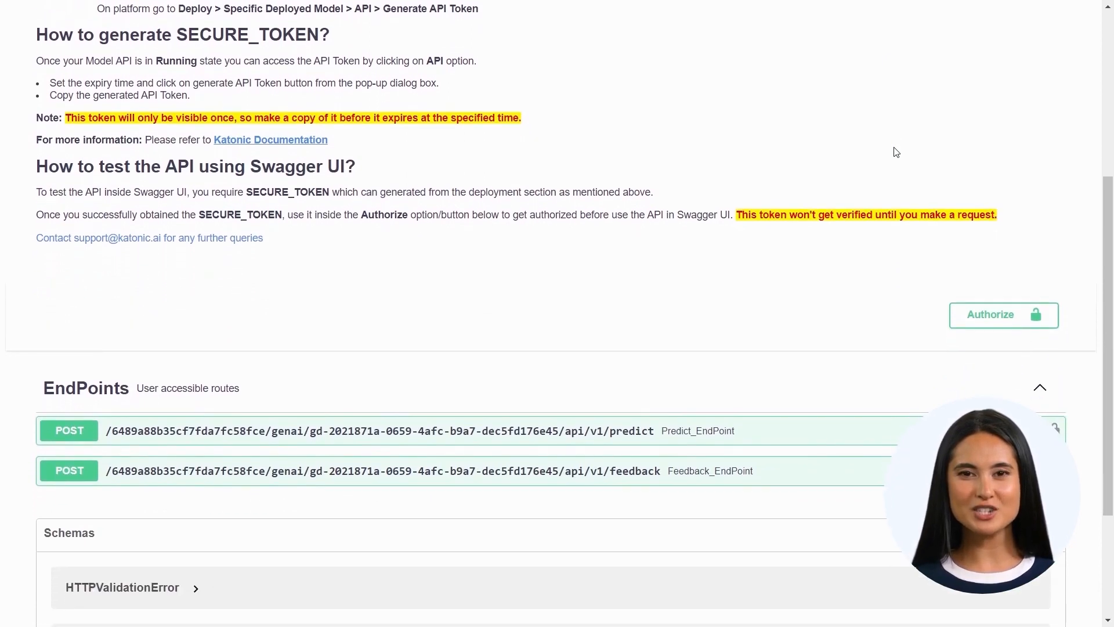
{"action": "scroll", "scroll_direction": "down", "scroll_amount": 3}
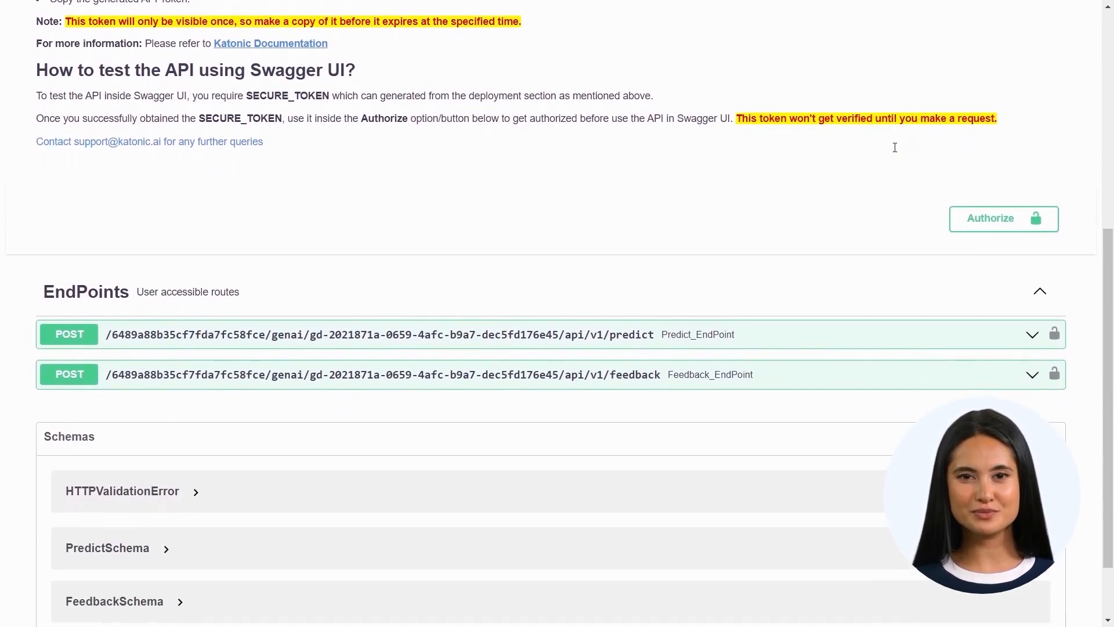
{"action": "scroll", "scroll_direction": "down", "scroll_amount": 3}
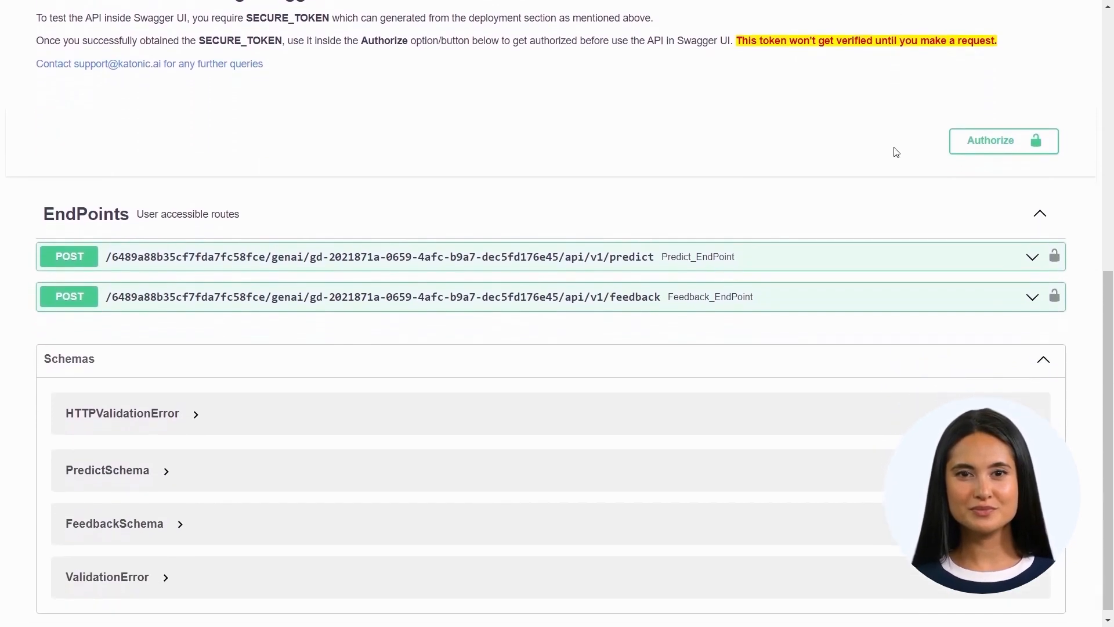